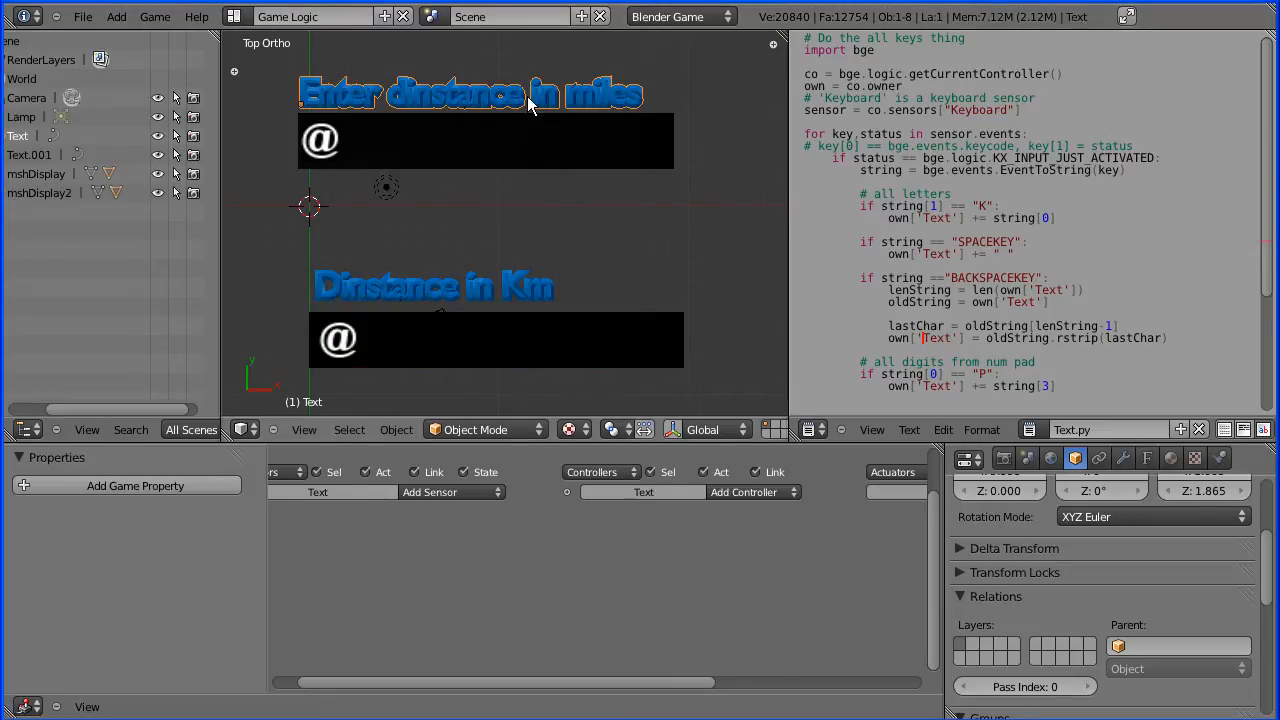
Step: Switch the heading text between Edit Mode and Object Mode via the interaction mode list
left_click(484, 428)
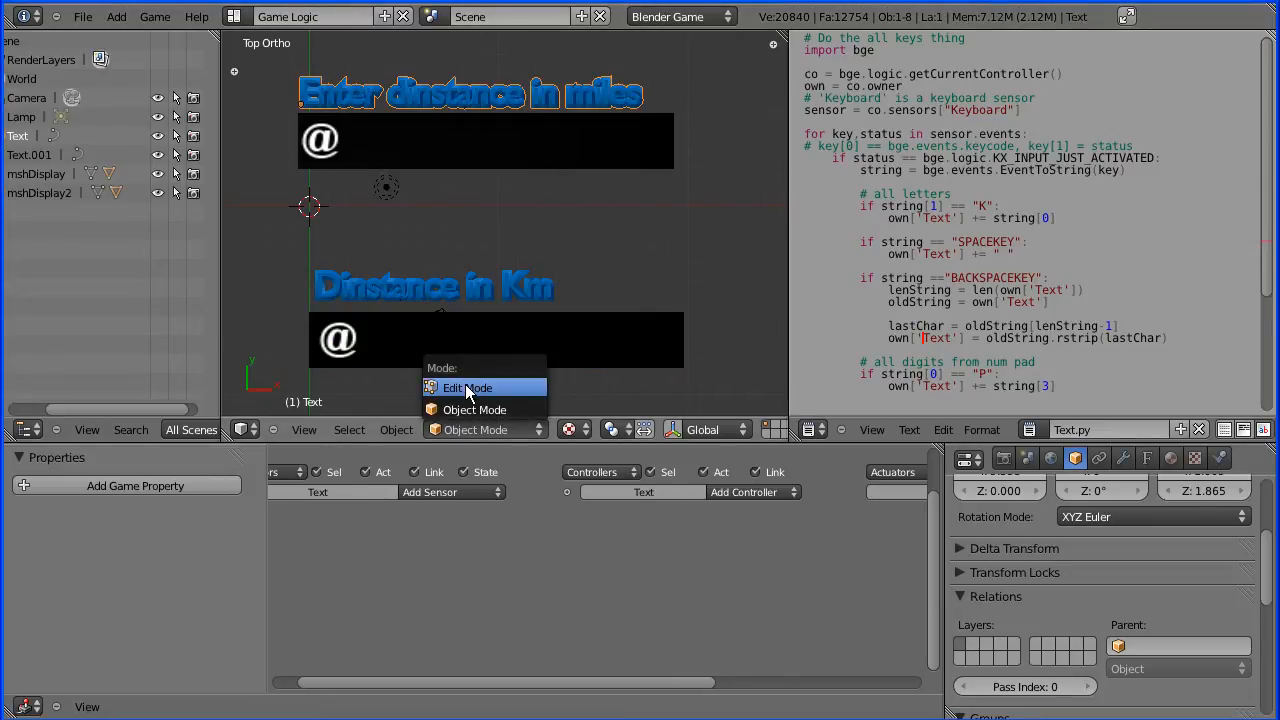
left_click(468, 388)
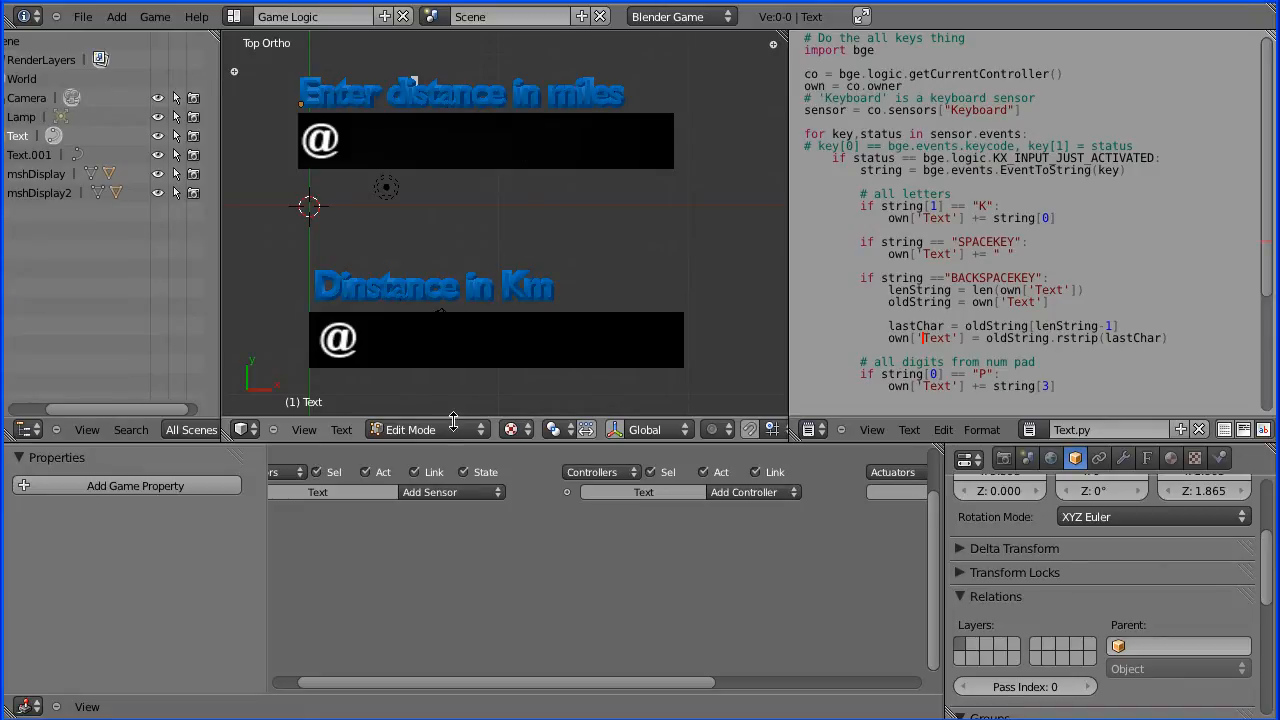
left_click(410, 428)
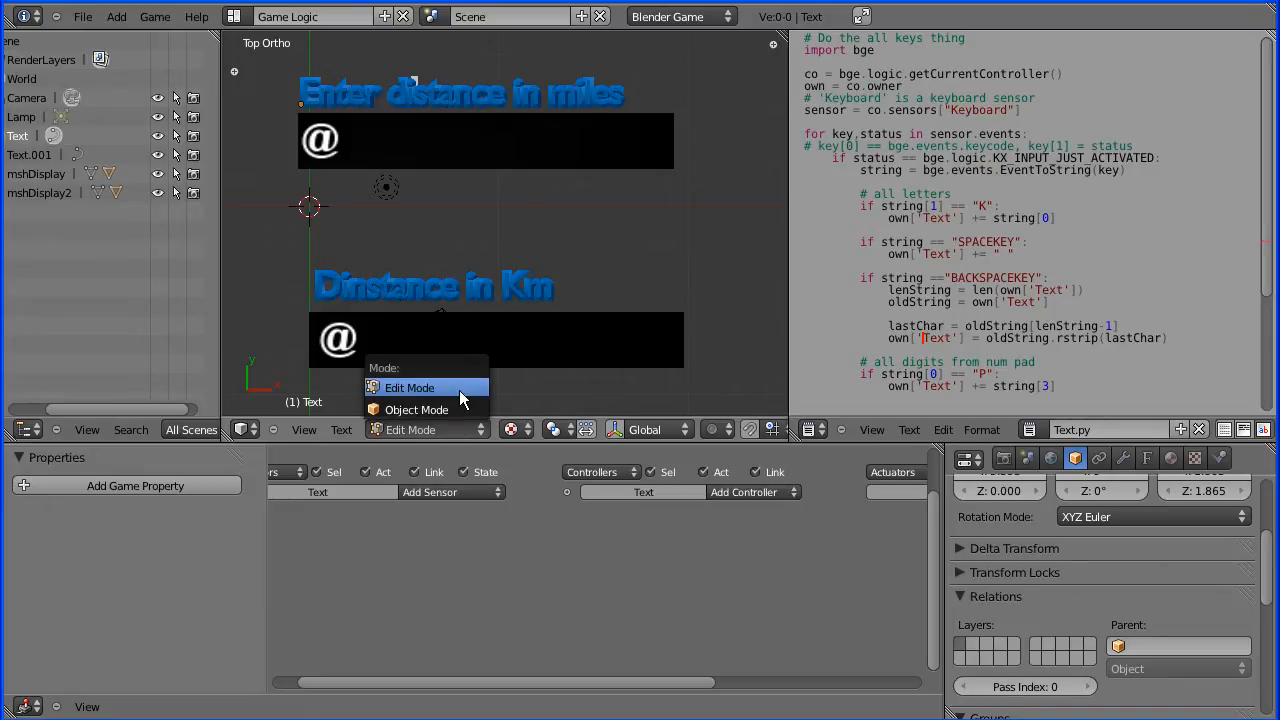
mouse_move(460, 408)
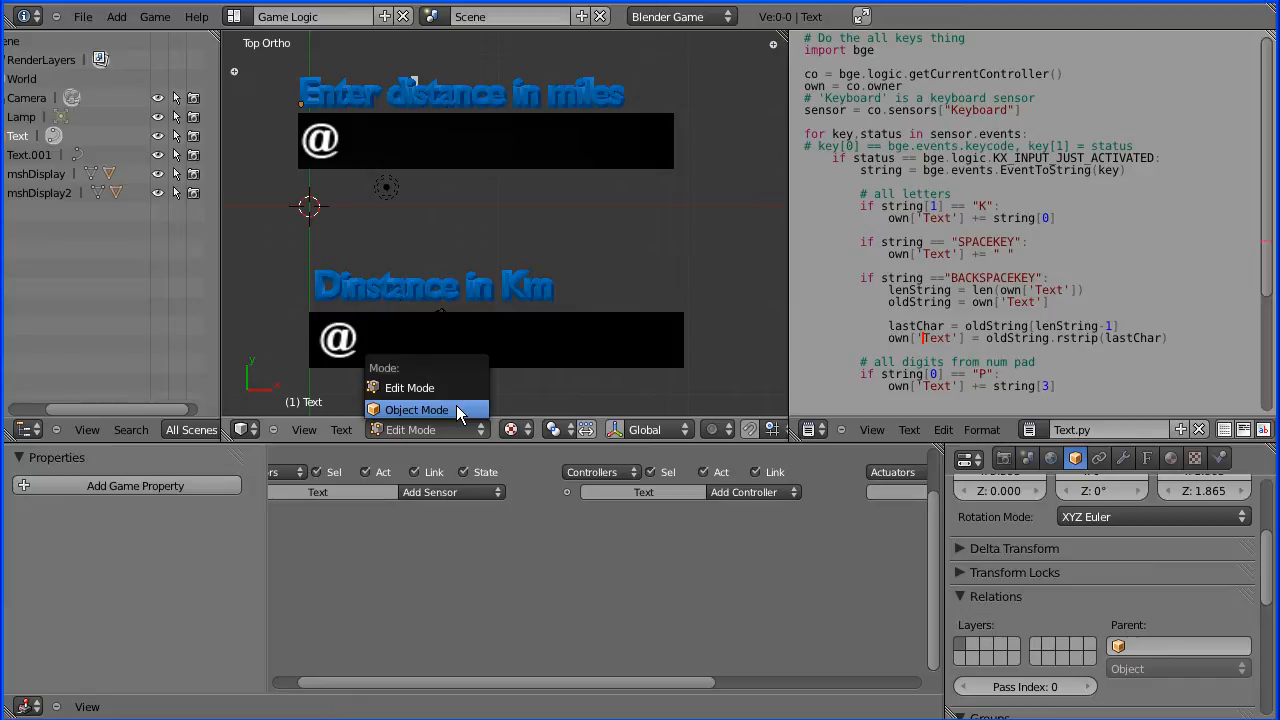
left_click(416, 408)
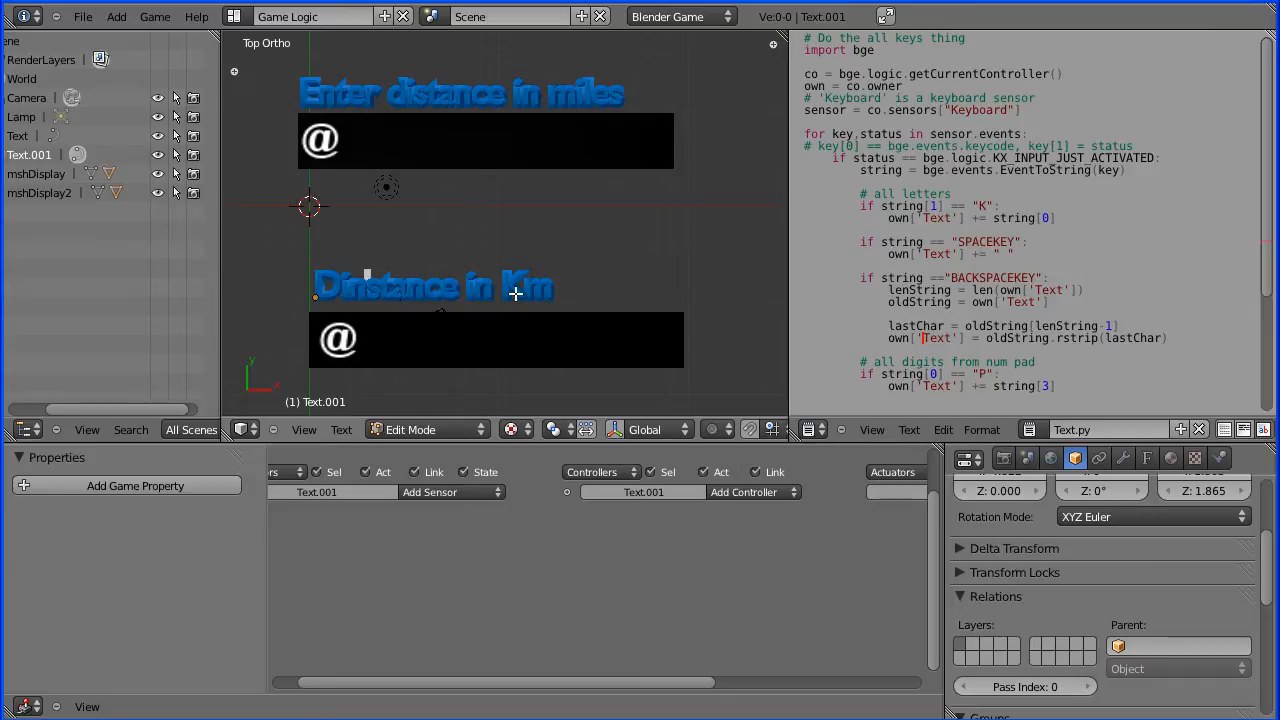
left_click(410, 428)
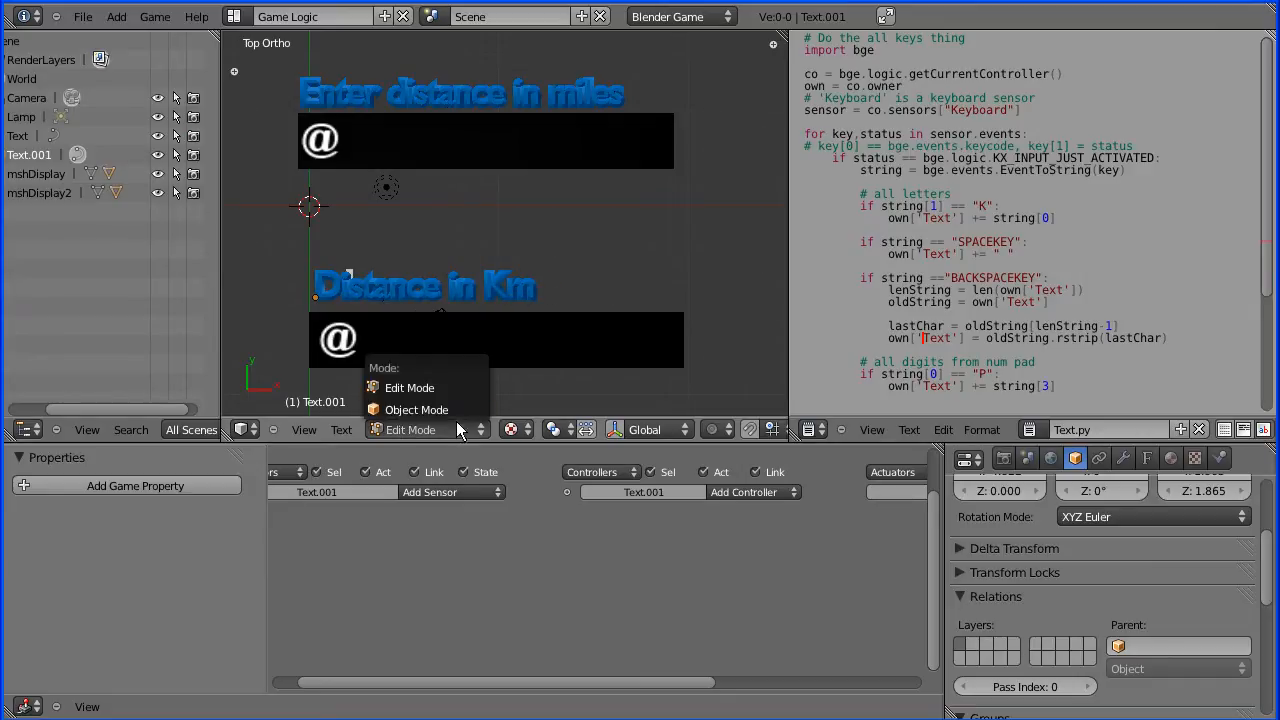
Step: Convert the km heading Text.001 and the miles heading Text into meshes
left_click(416, 408)
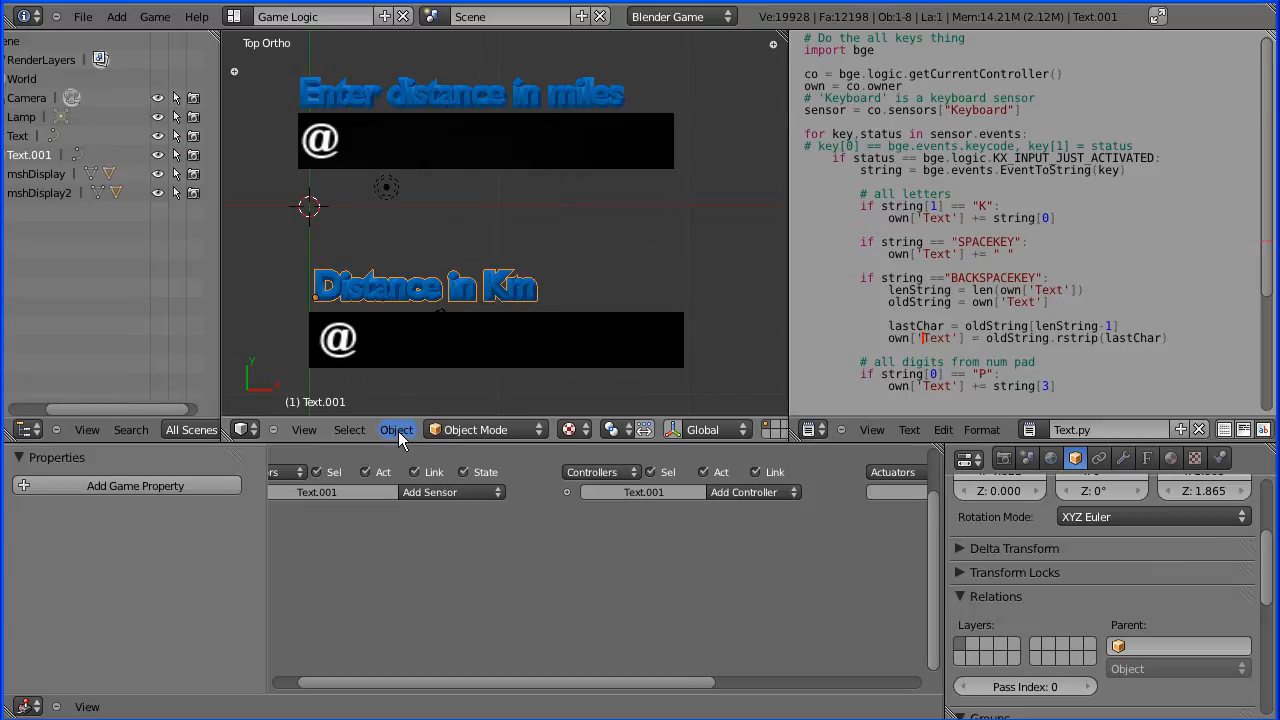
left_click(396, 428)
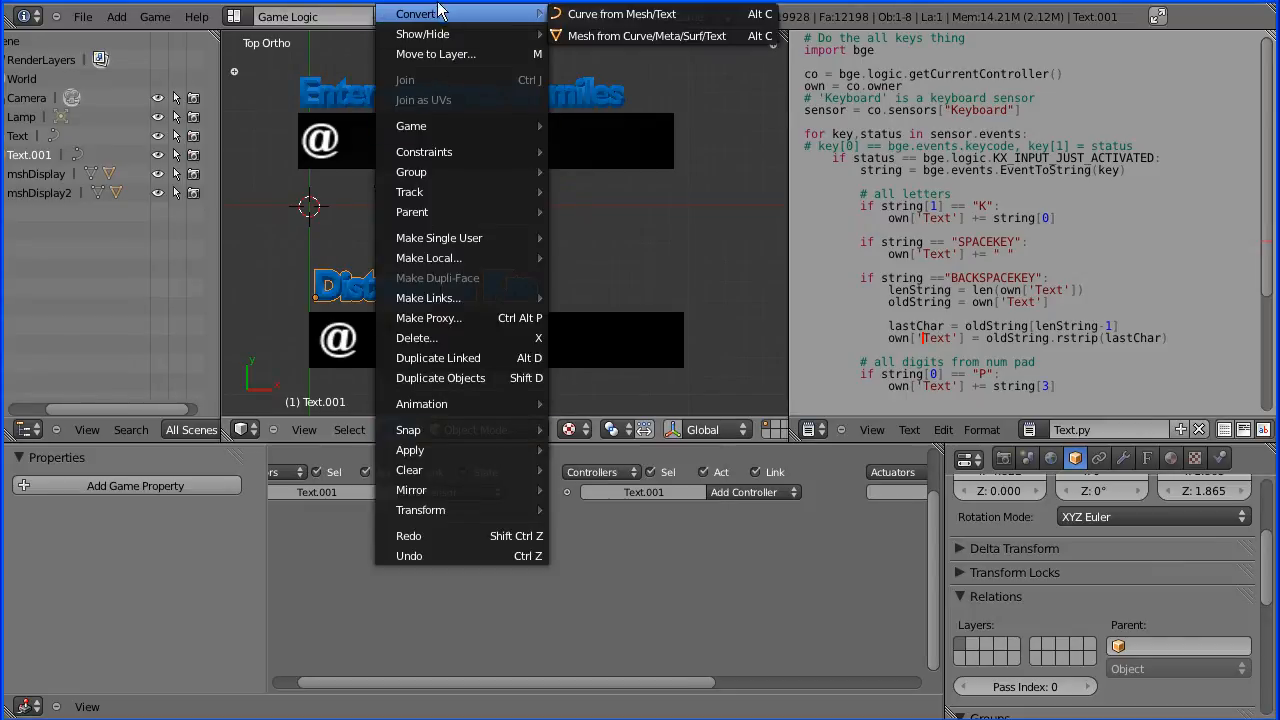
mouse_move(530, 18)
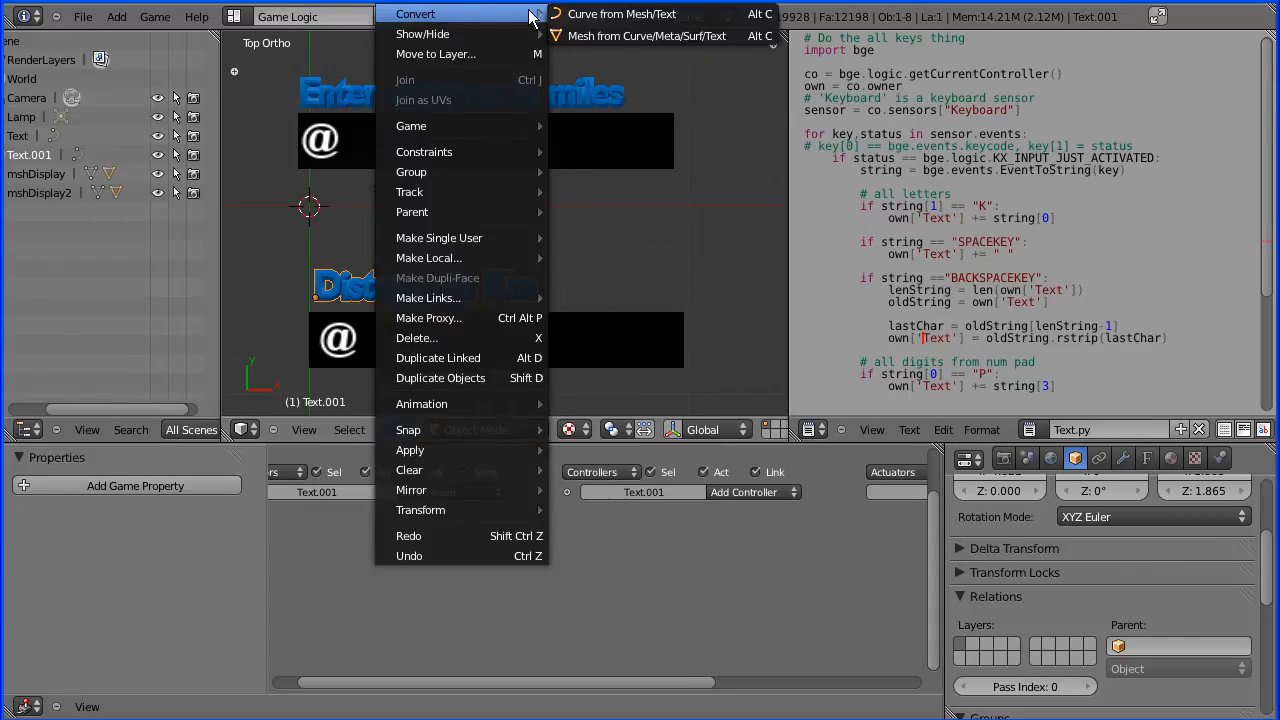
mouse_move(648, 36)
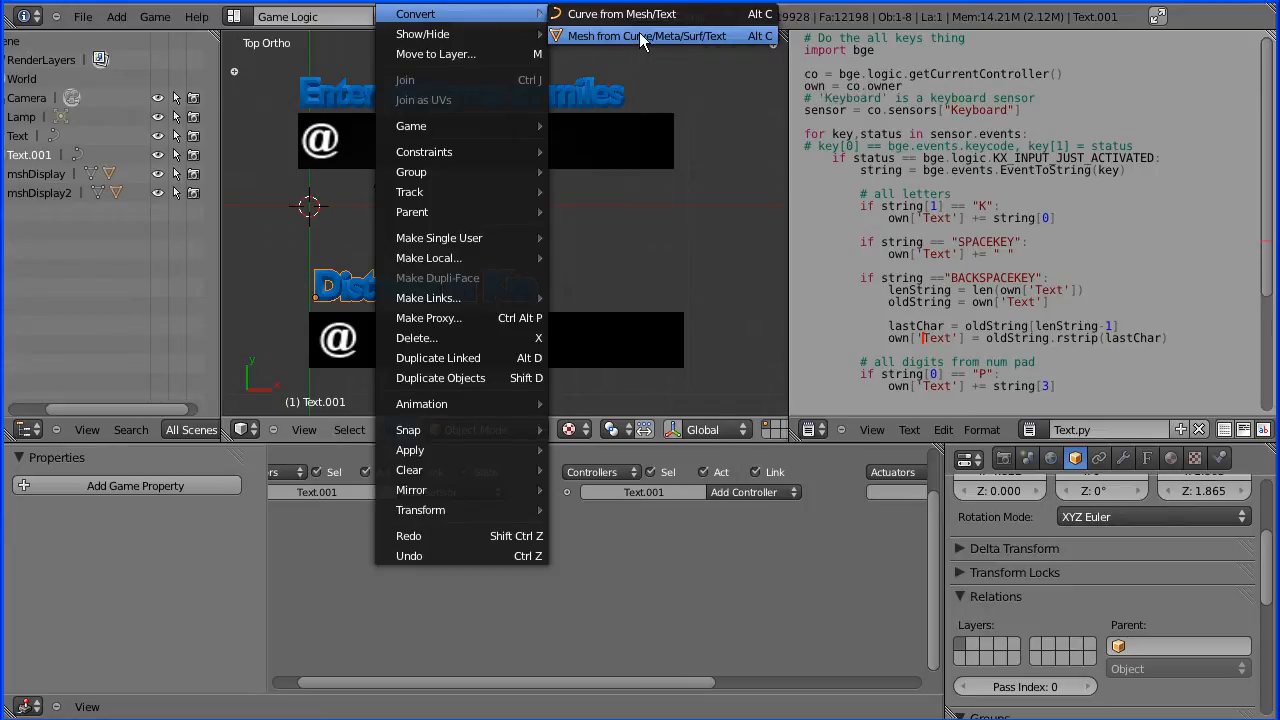
left_click(648, 36)
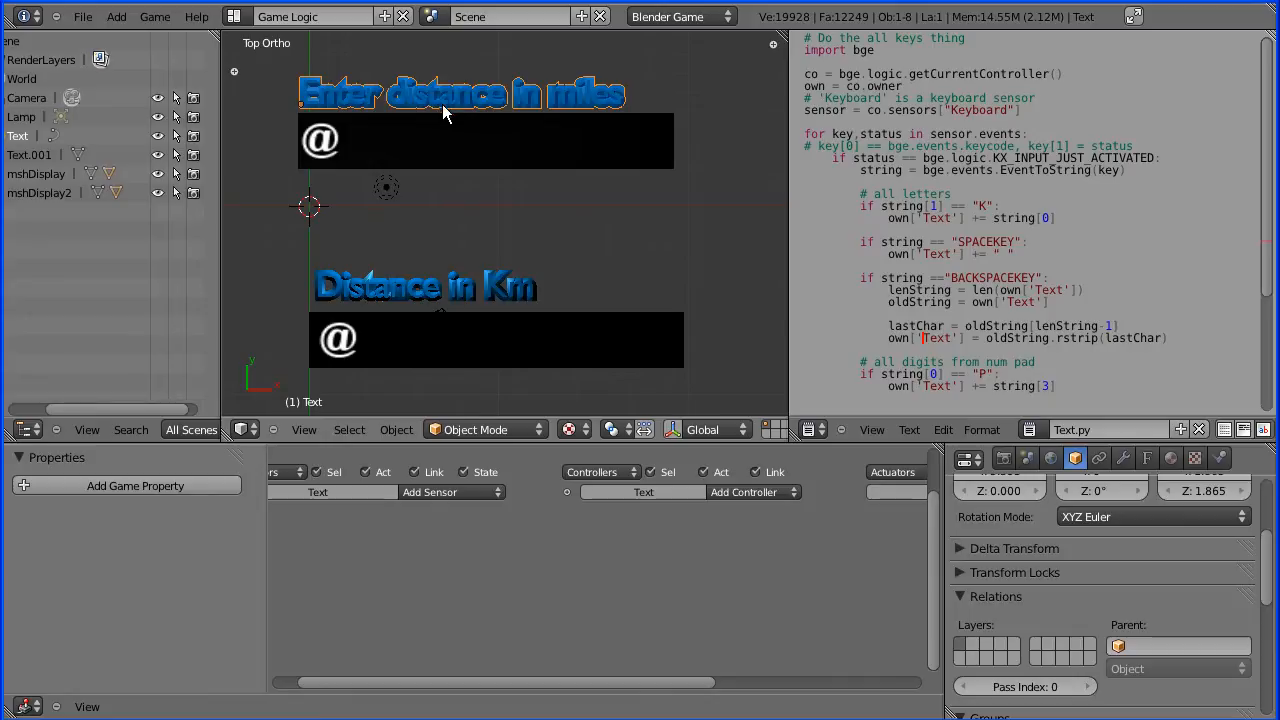
left_click(396, 428)
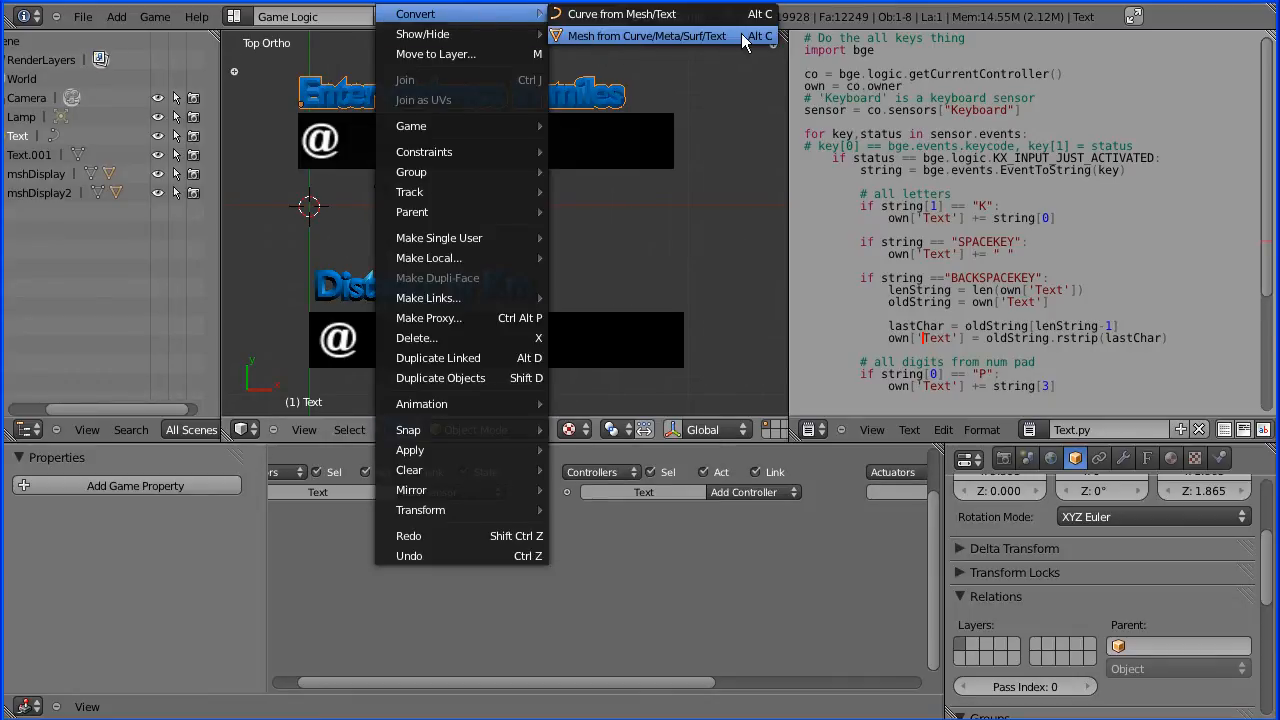
left_click(648, 36)
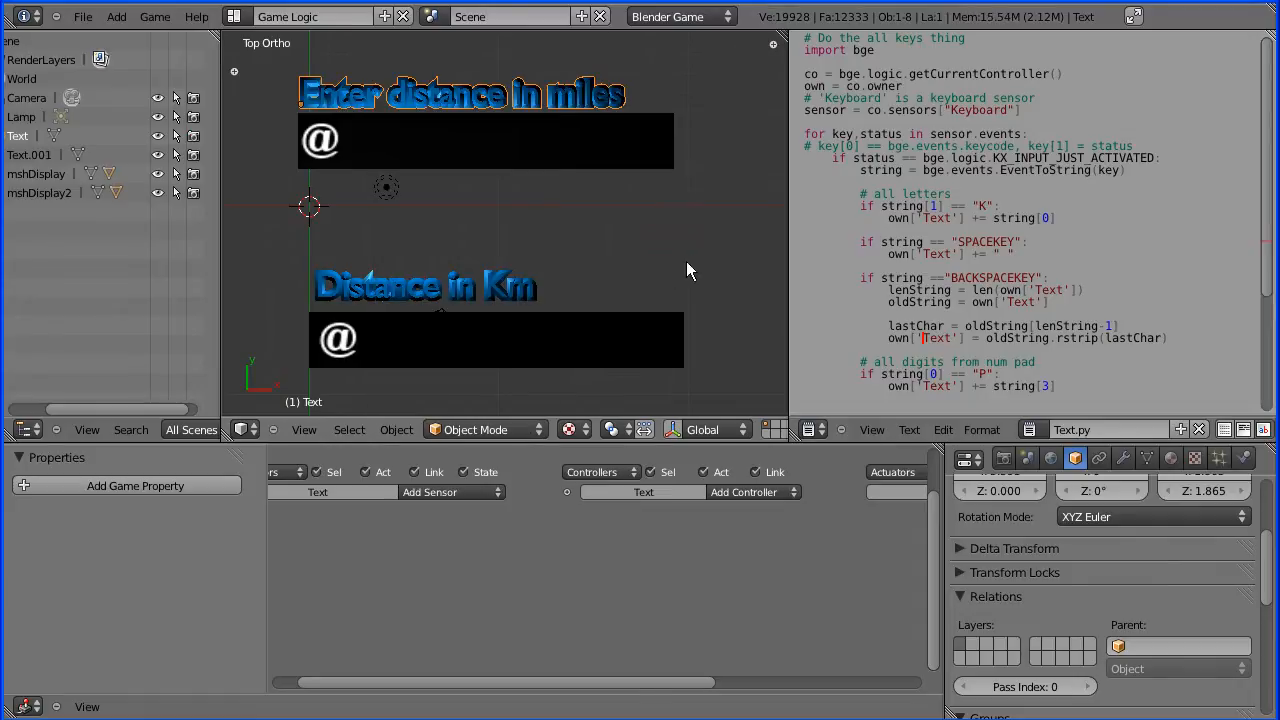
Step: Show the scene's game settings and start the game to test the displays
left_click(1004, 458)
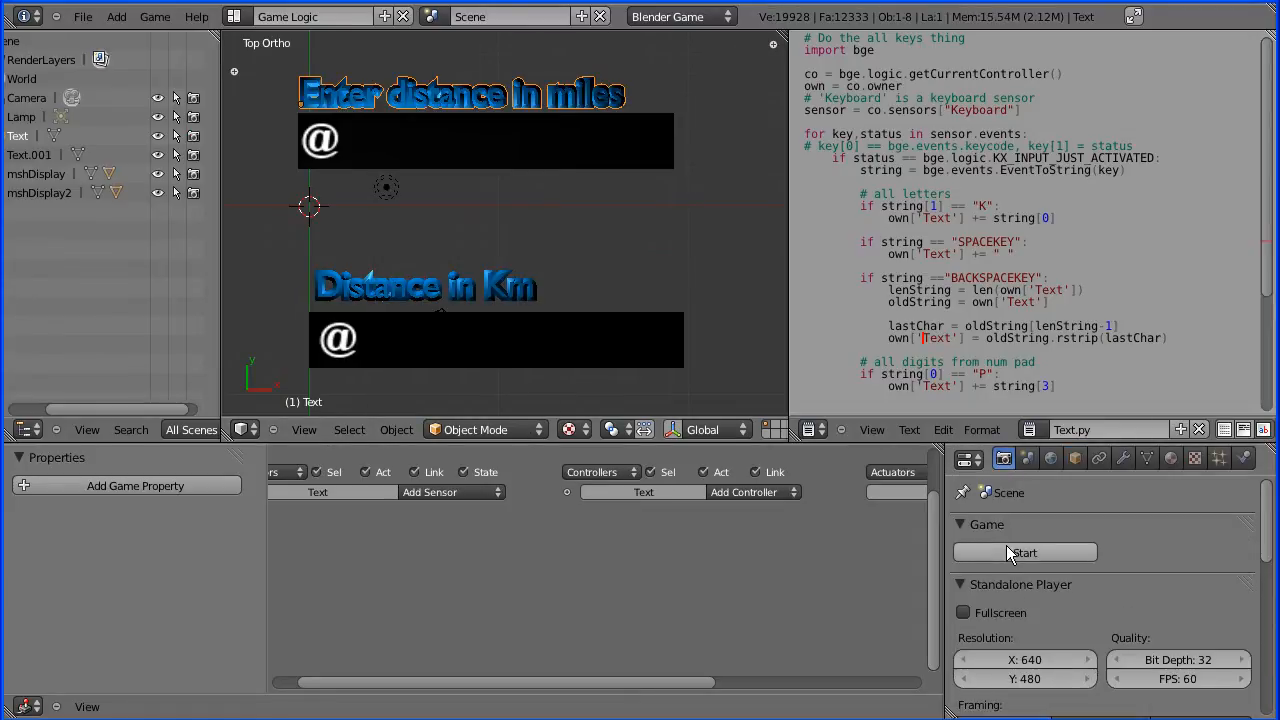
left_click(1024, 552)
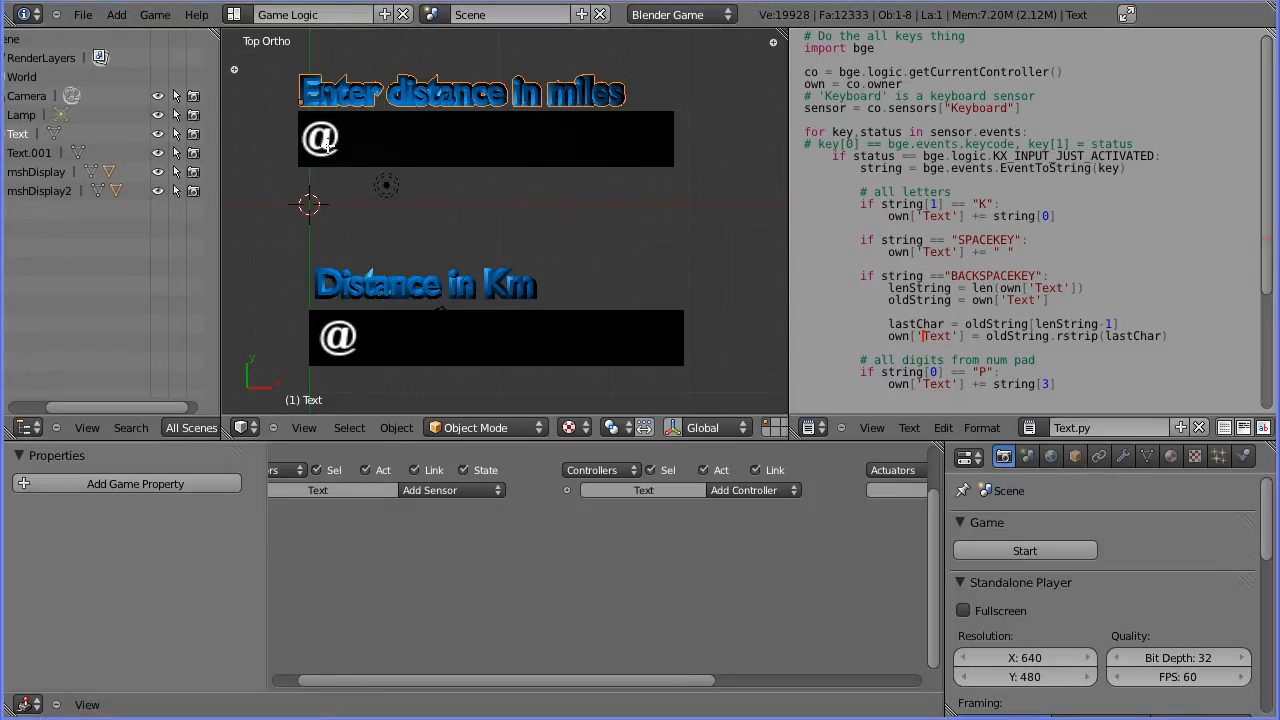
Step: Select mshDisplayText, widen the Logic Editor and collapse its existing Keyboard sensor
left_click(320, 138)
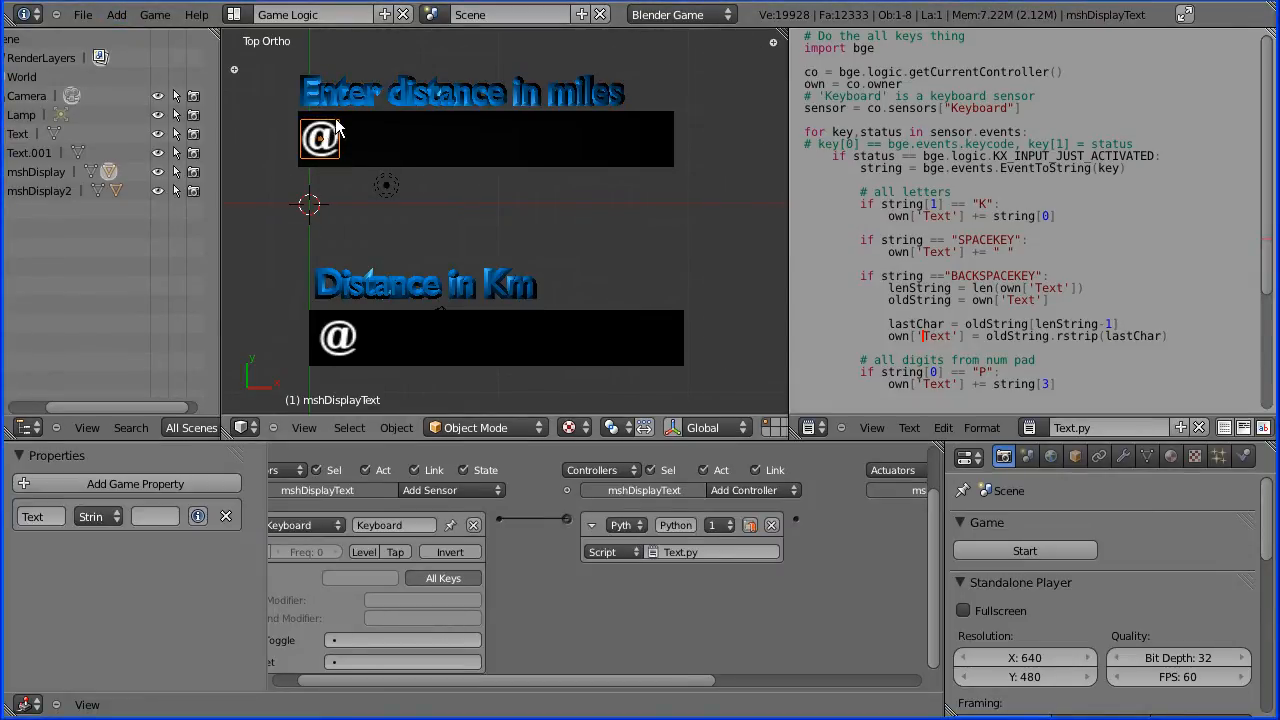
mouse_move(380, 272)
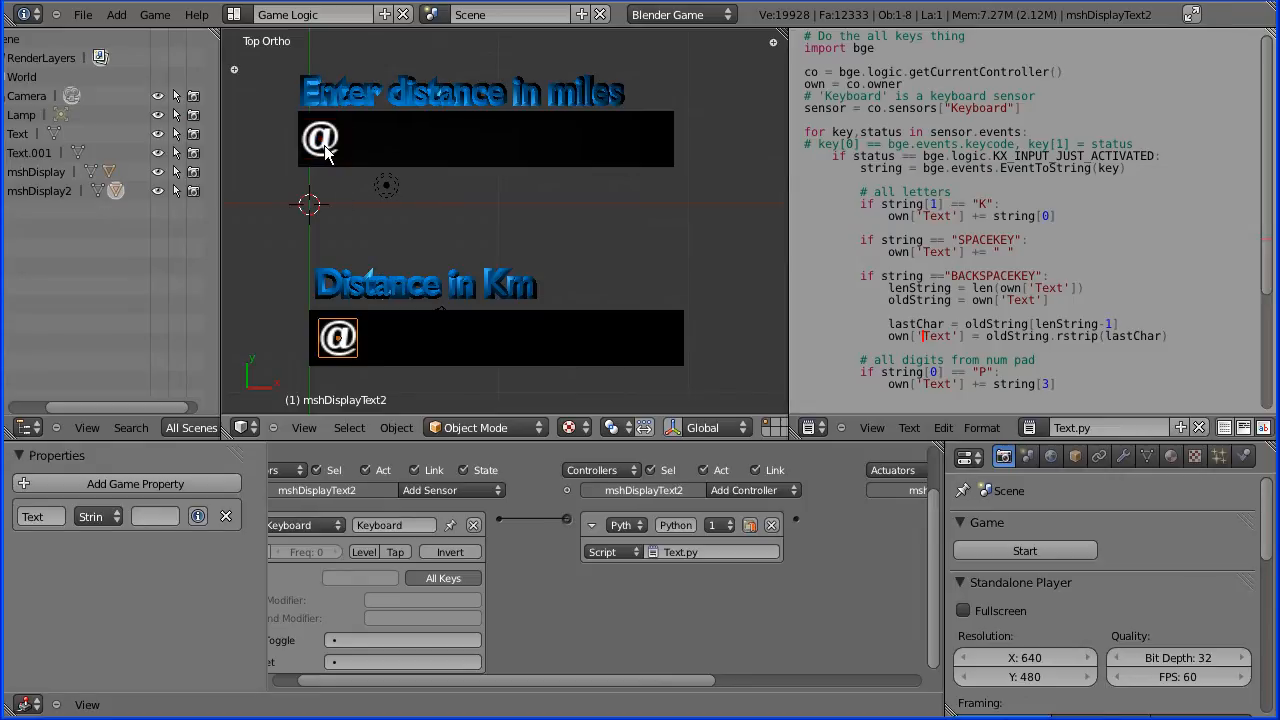
left_click(320, 138)
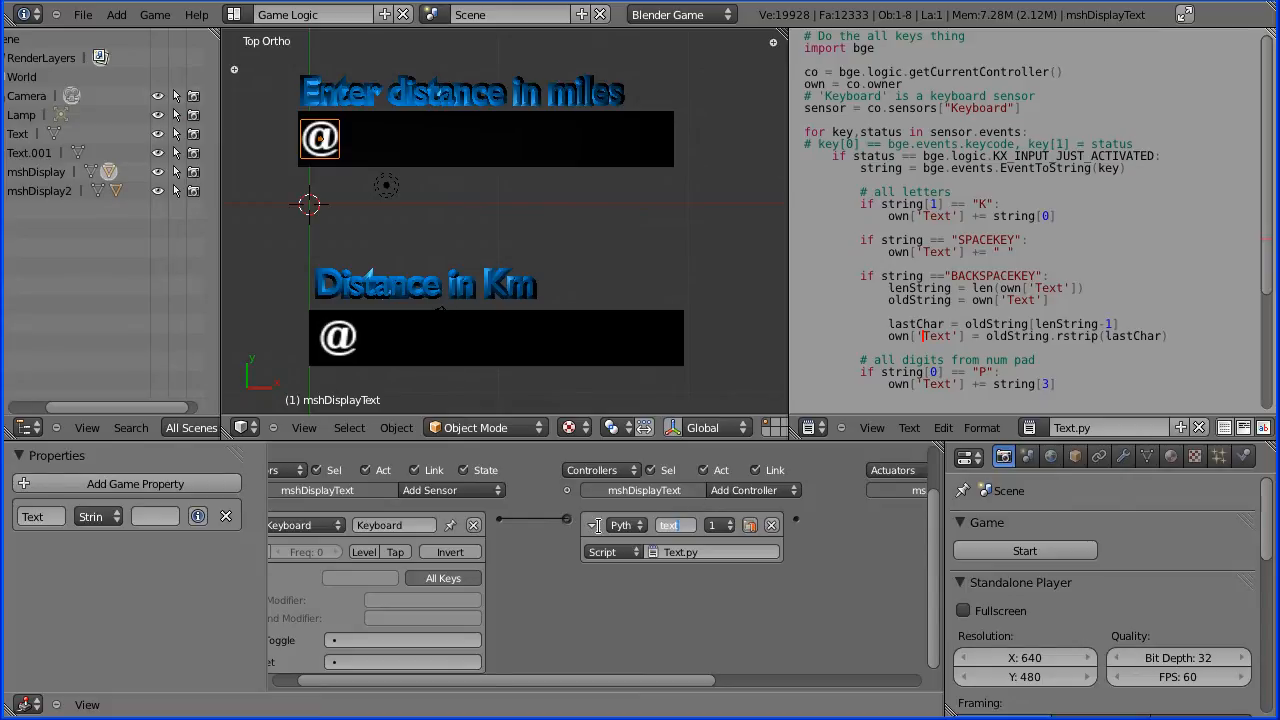
left_click(590, 524)
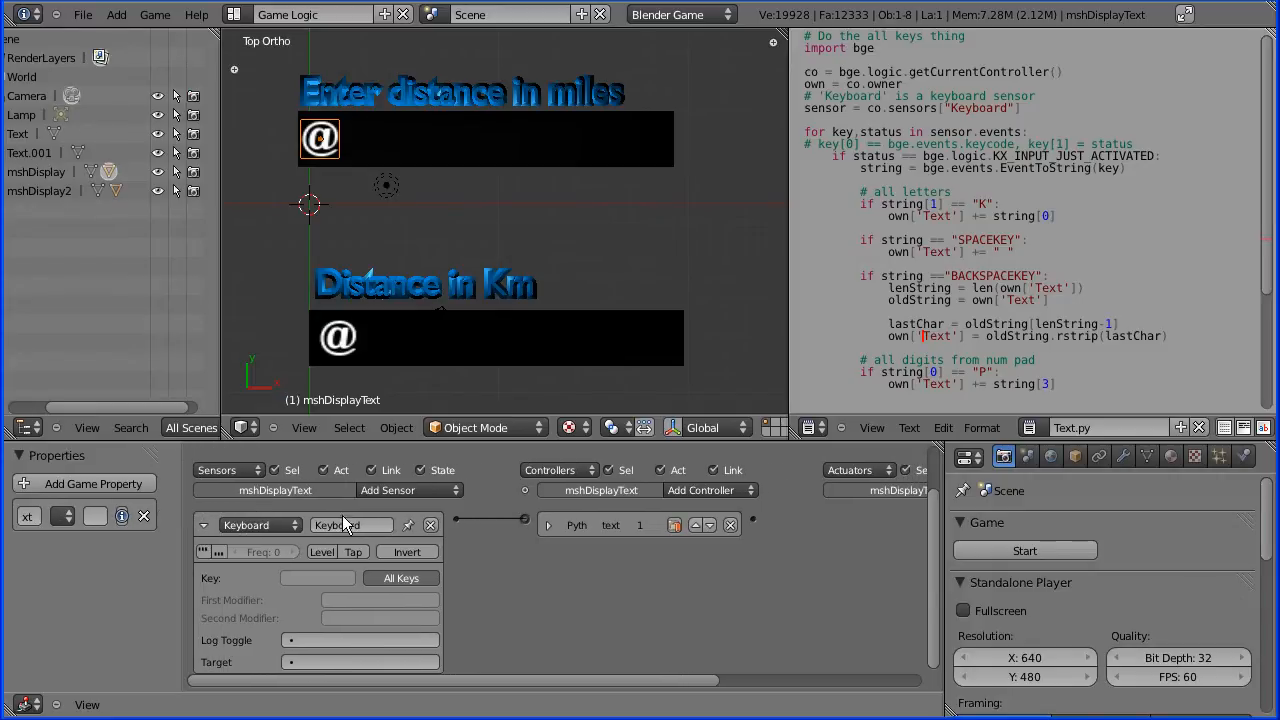
left_click(204, 524)
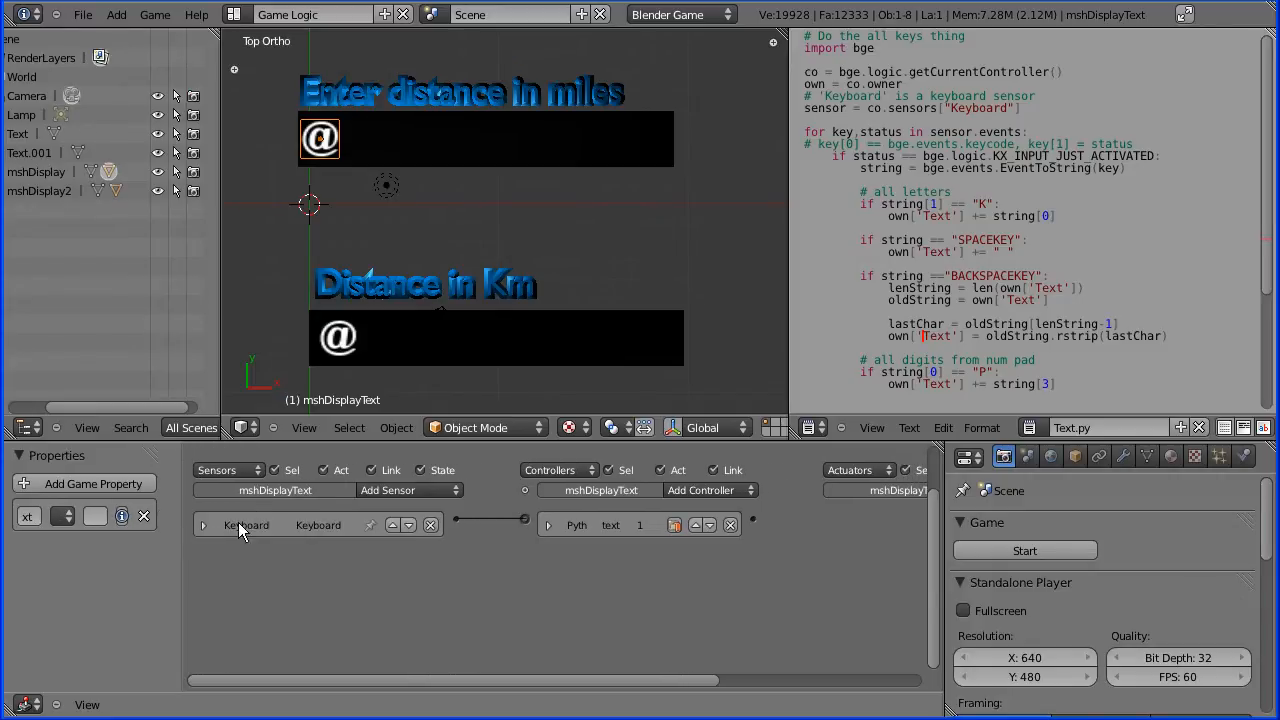
Step: Add a keyboard sensor named return that listens for the Return key
left_click(318, 524)
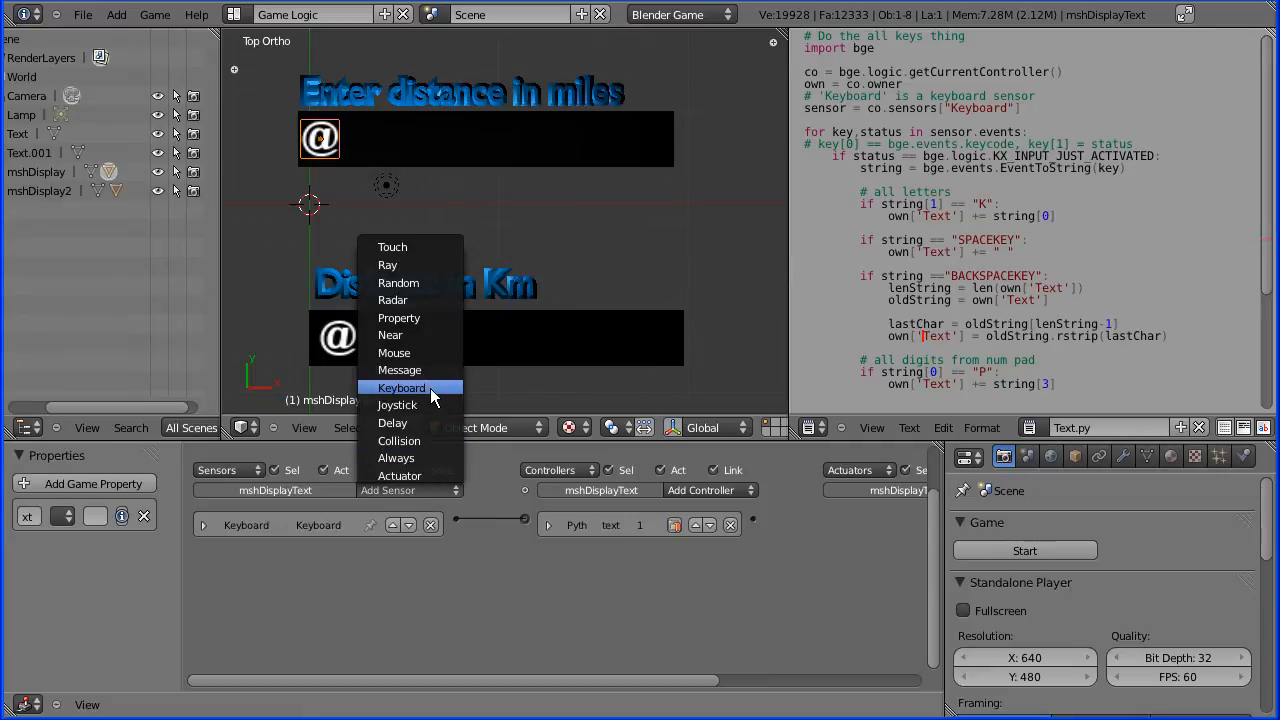
left_click(400, 388)
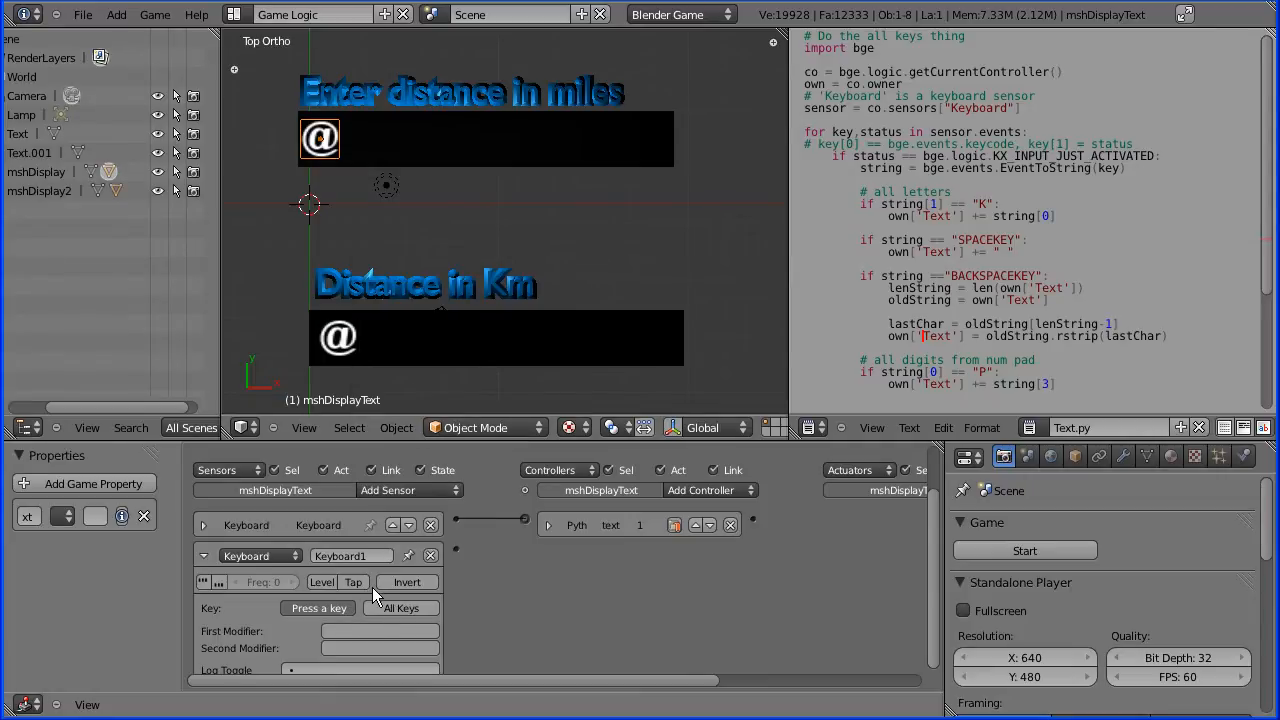
left_click(318, 608)
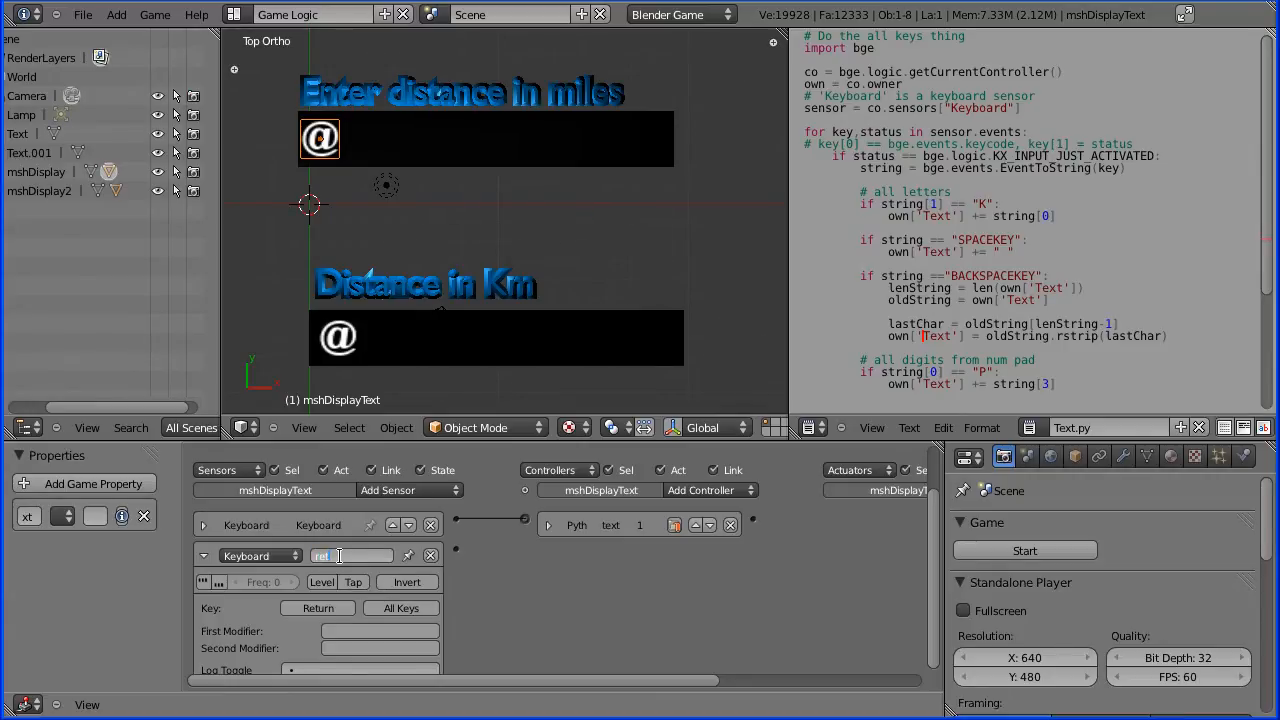
type("return")
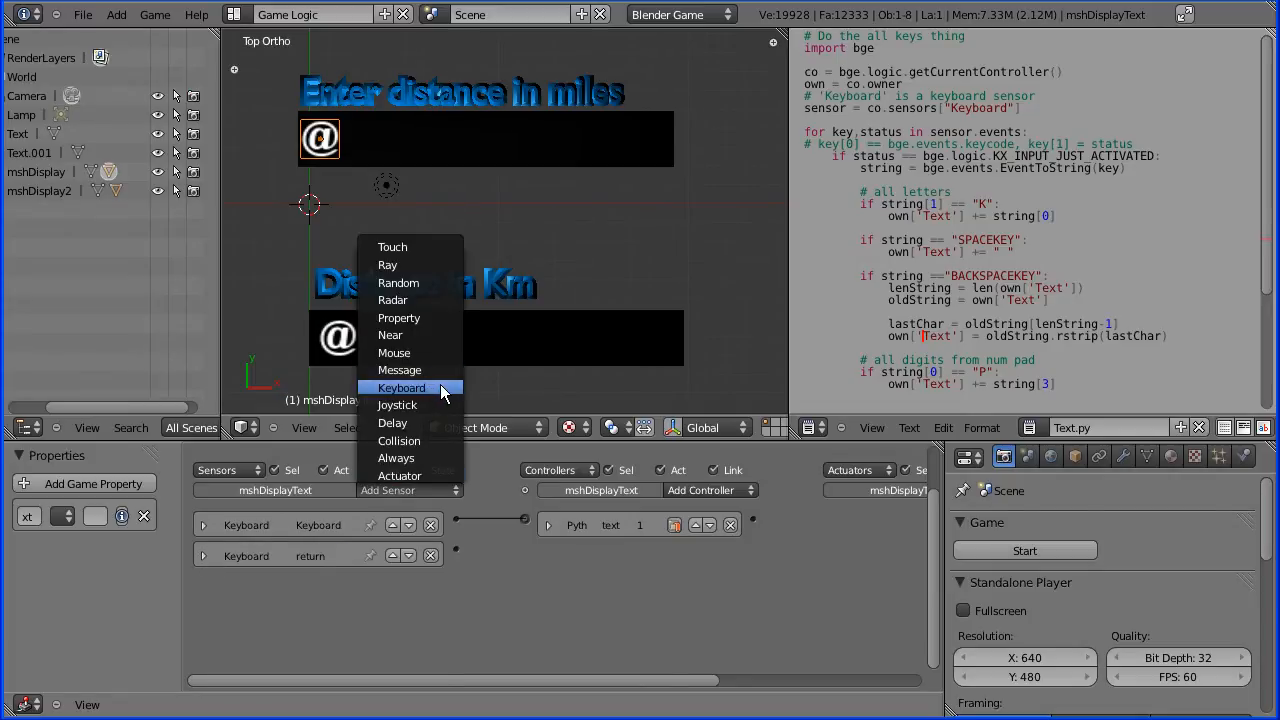
Step: Add a keyboard sensor named numpadenter on Numpad Enter and start adding a controller
left_click(400, 388)
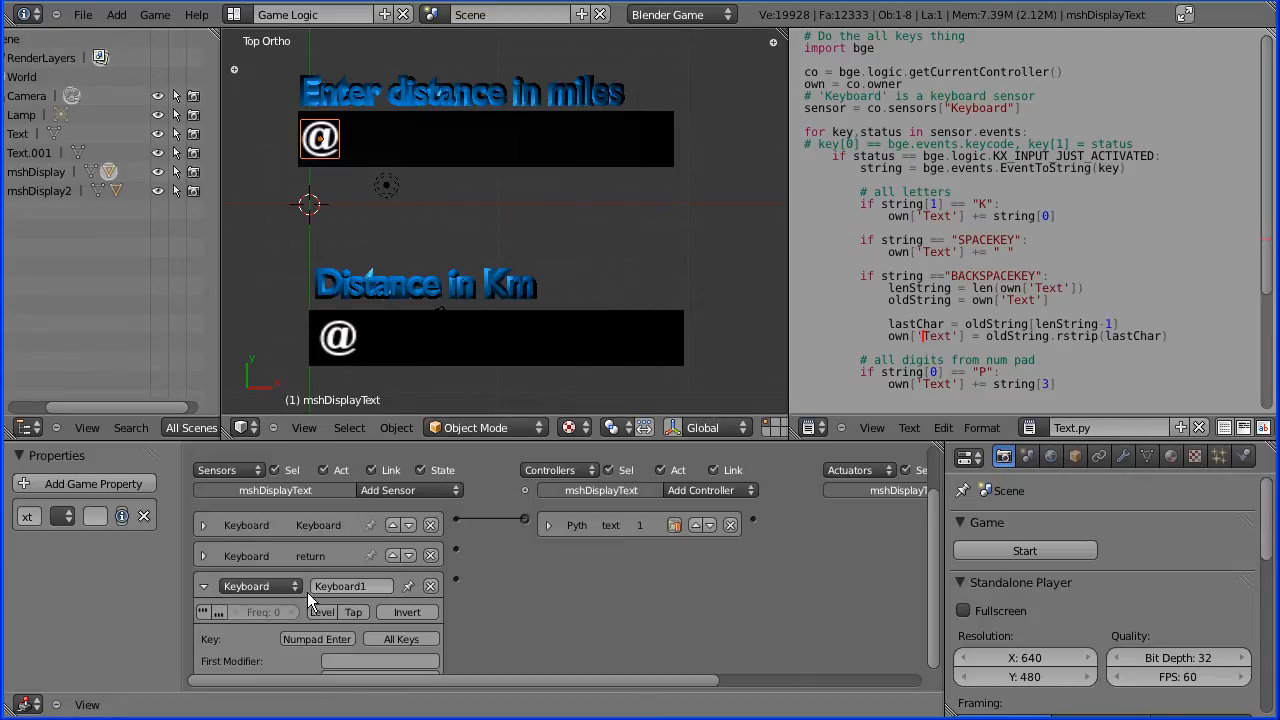
left_click(352, 586)
type("numpad")
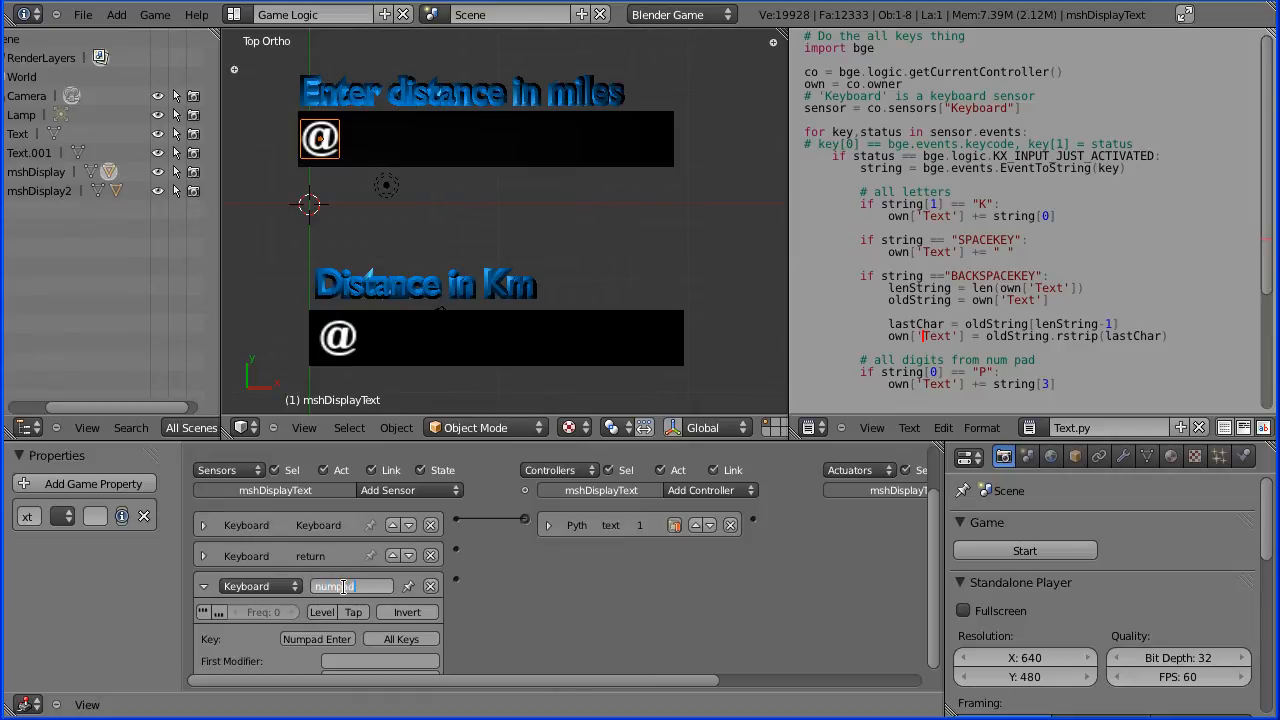
type("enter")
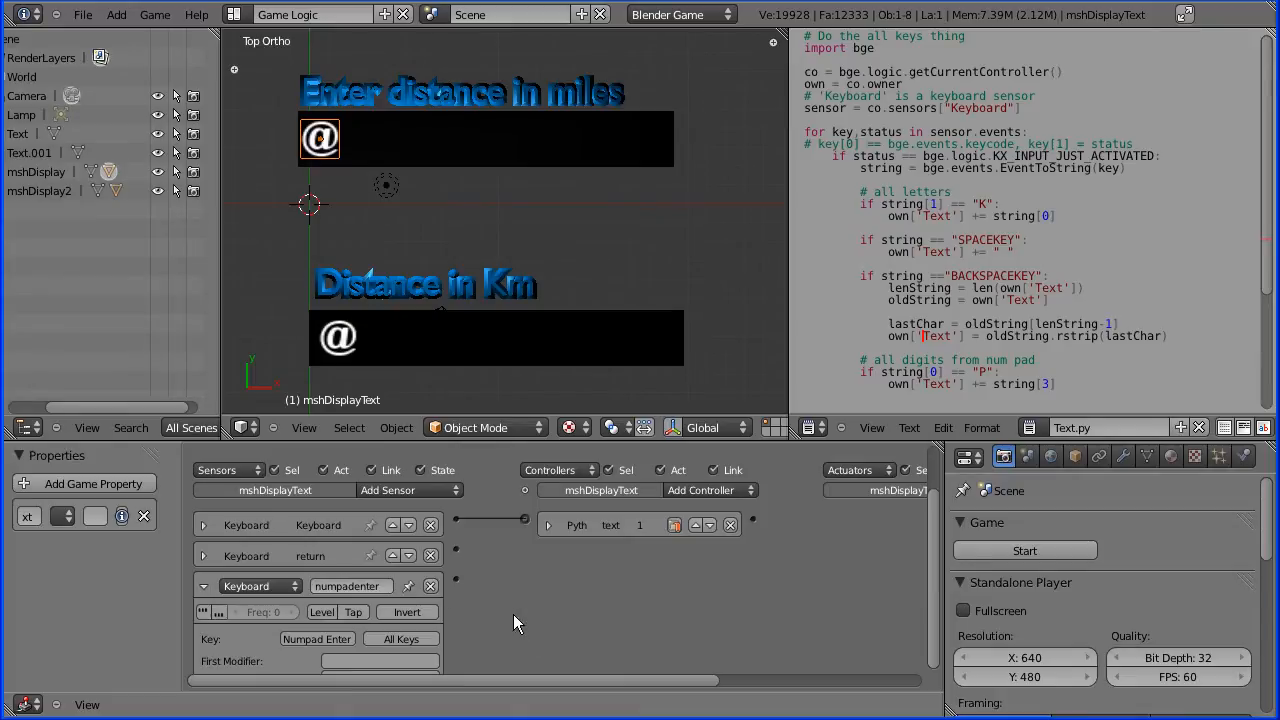
mouse_move(676, 498)
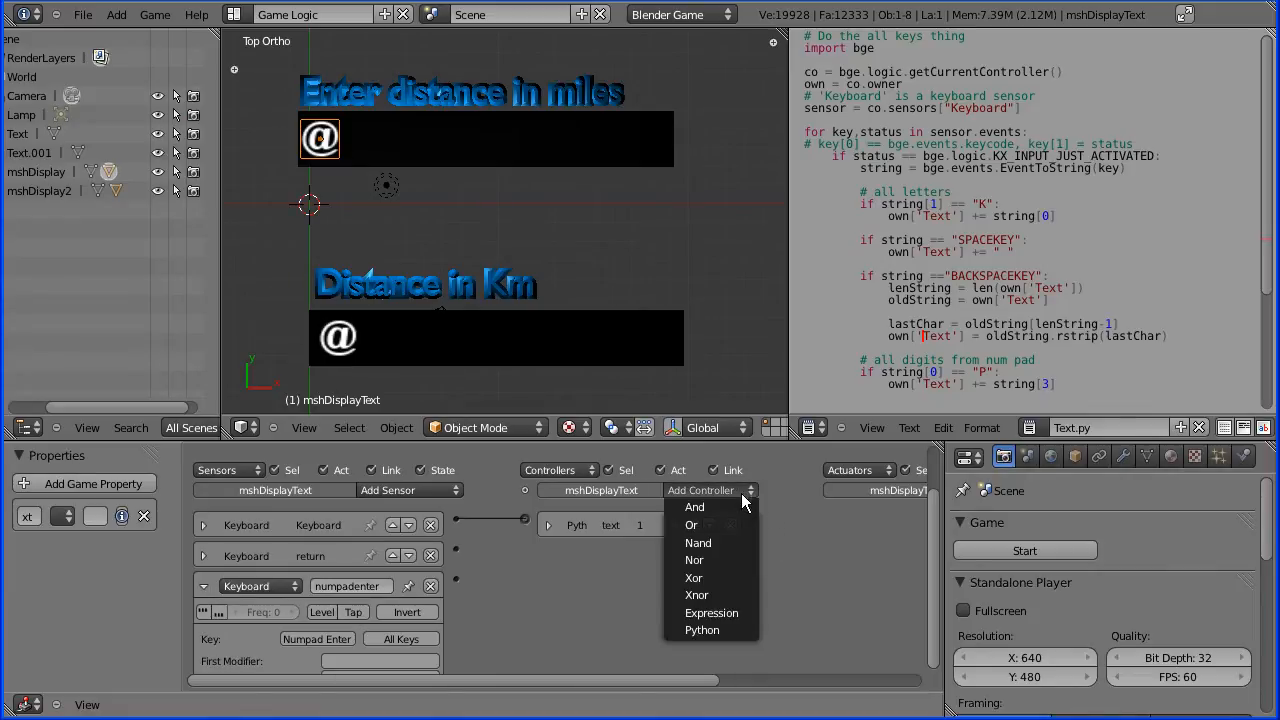
left_click(692, 524)
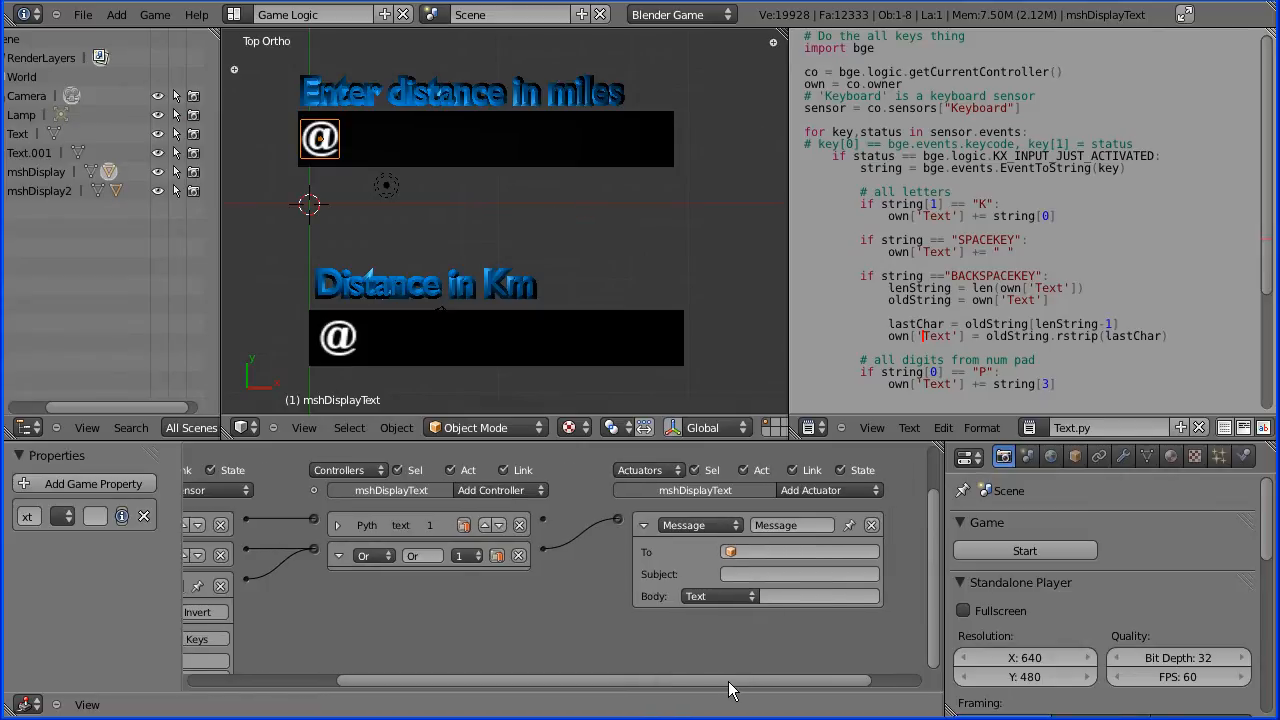
mouse_move(730, 552)
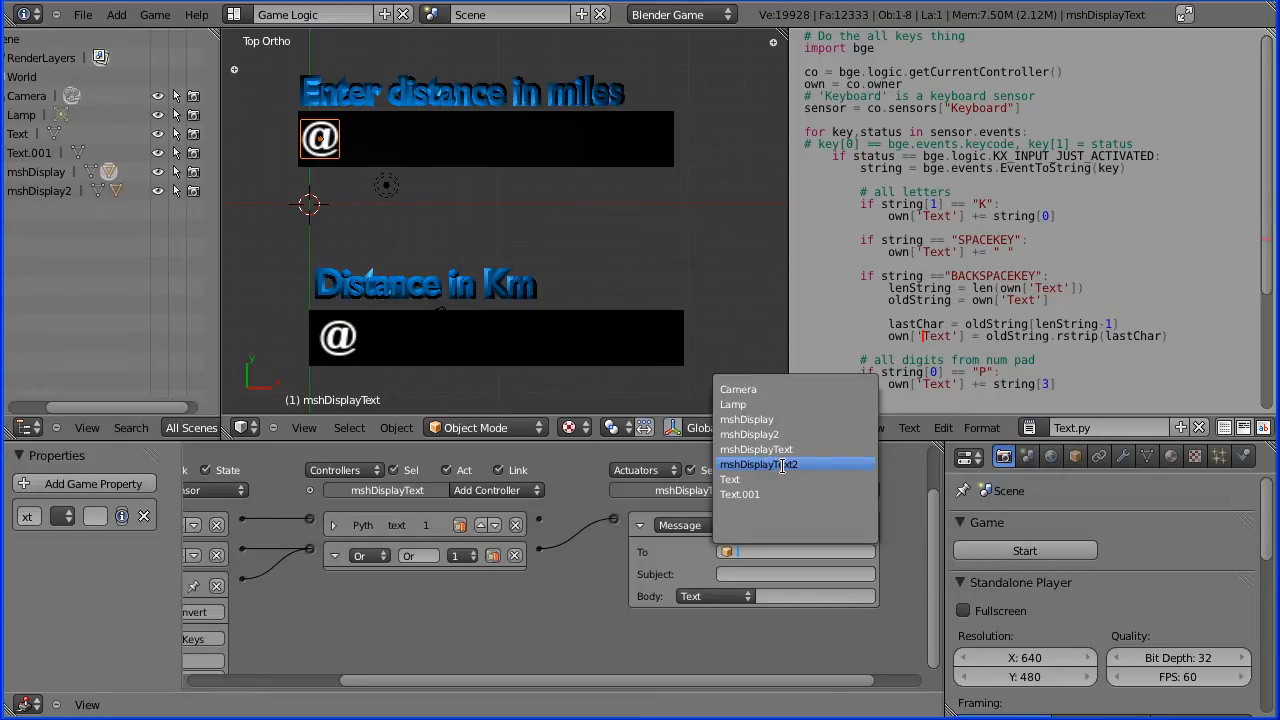
Step: Address the Message actuator to mshDisplayText2 and return to mshDisplayText's logic
left_click(756, 464)
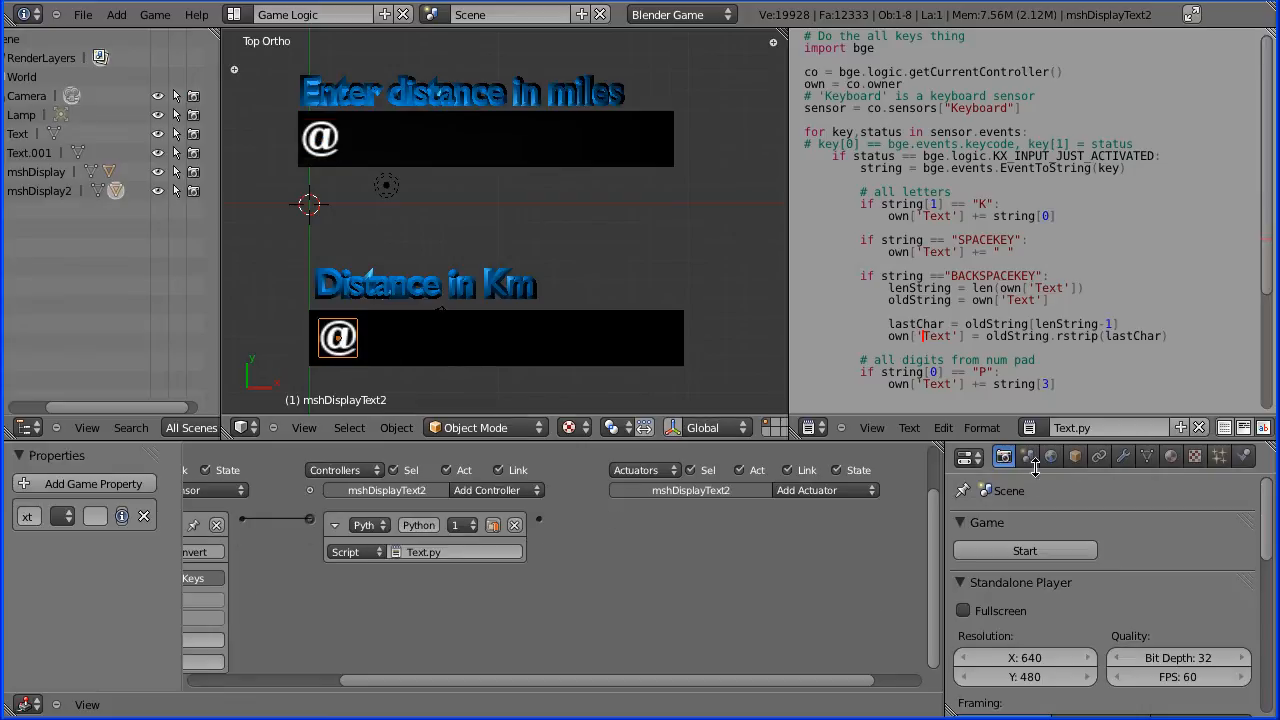
left_click(1076, 456)
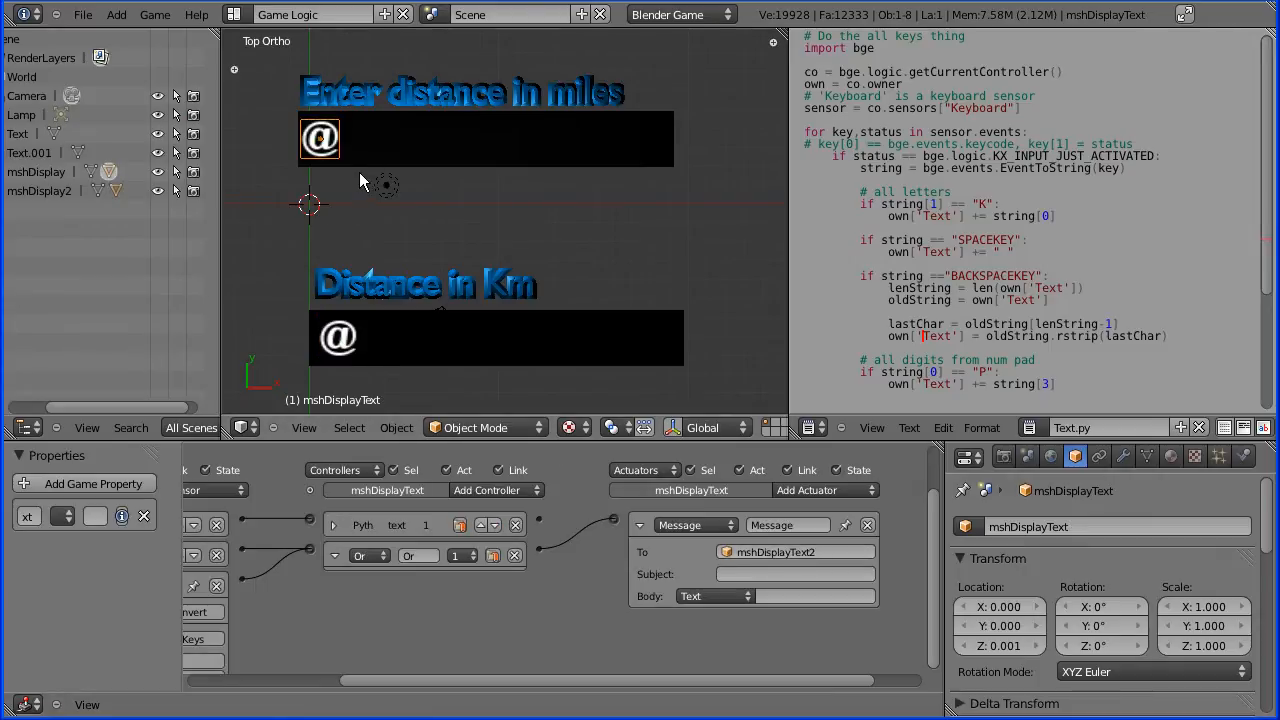
Step: Set the message subject to enterPressed and take its body from the Text property
left_click(796, 572)
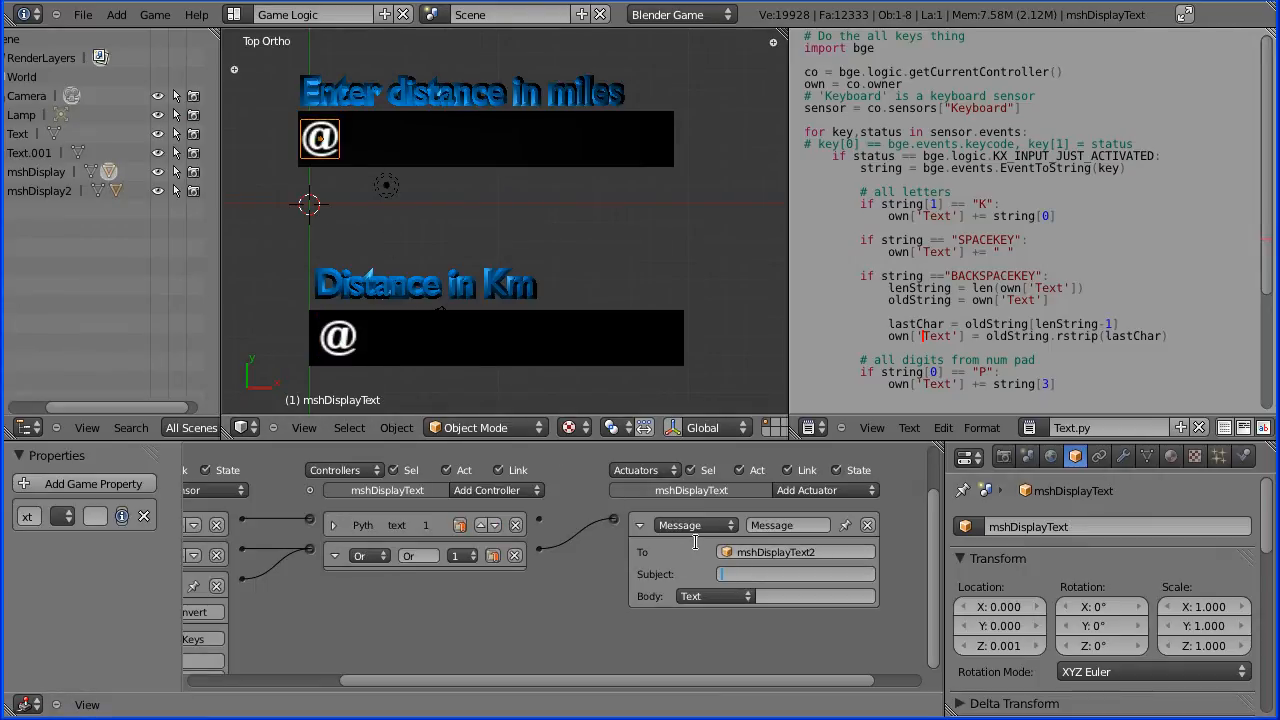
type("enterPre")
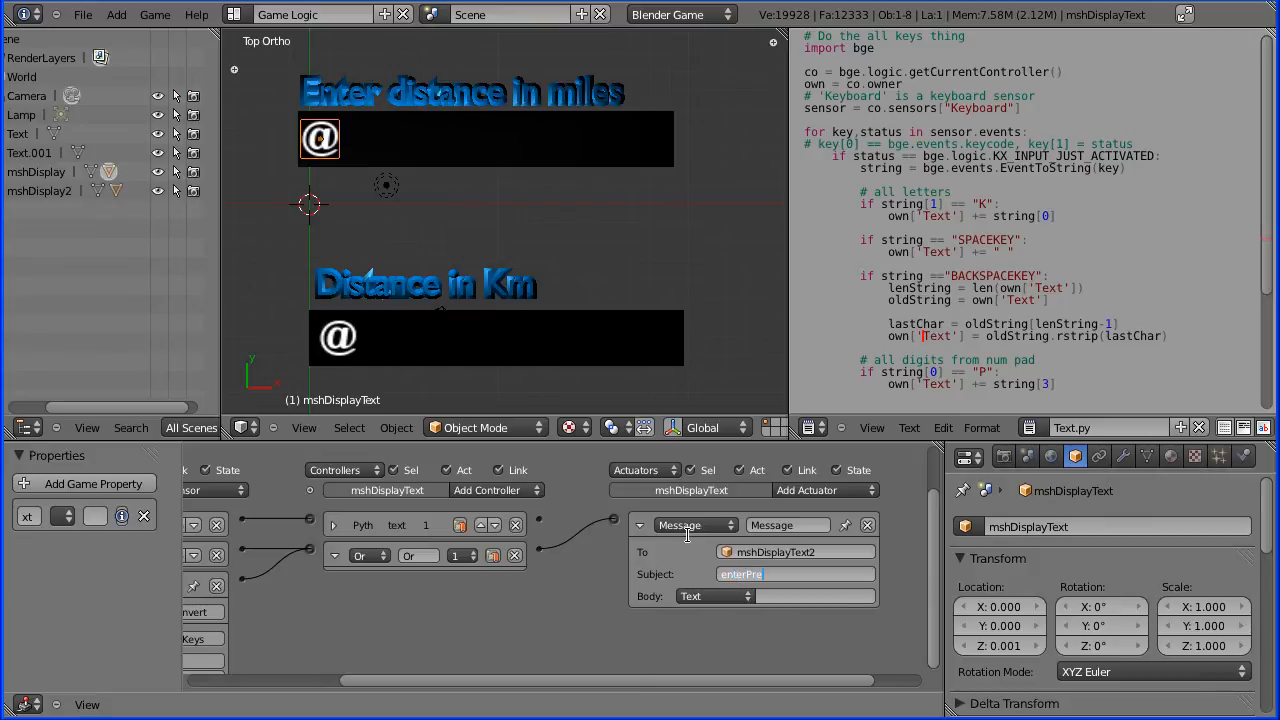
type("ssed")
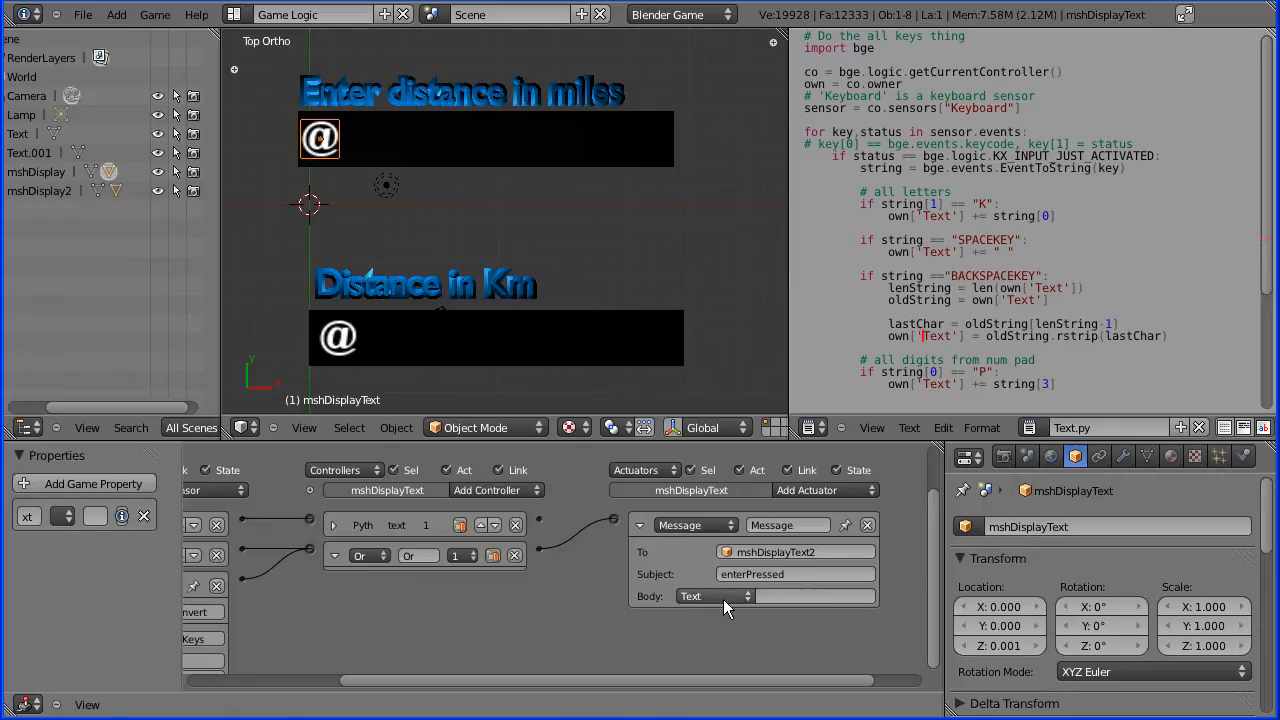
left_click(714, 596)
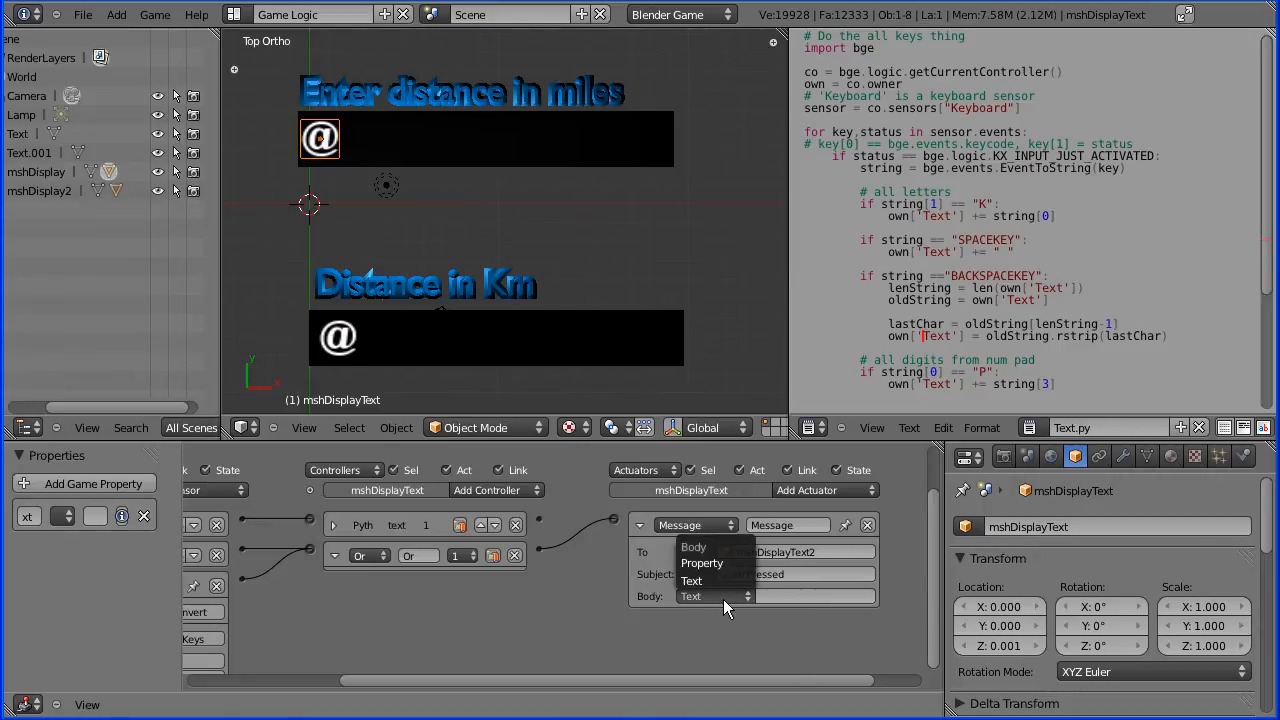
left_click(700, 562)
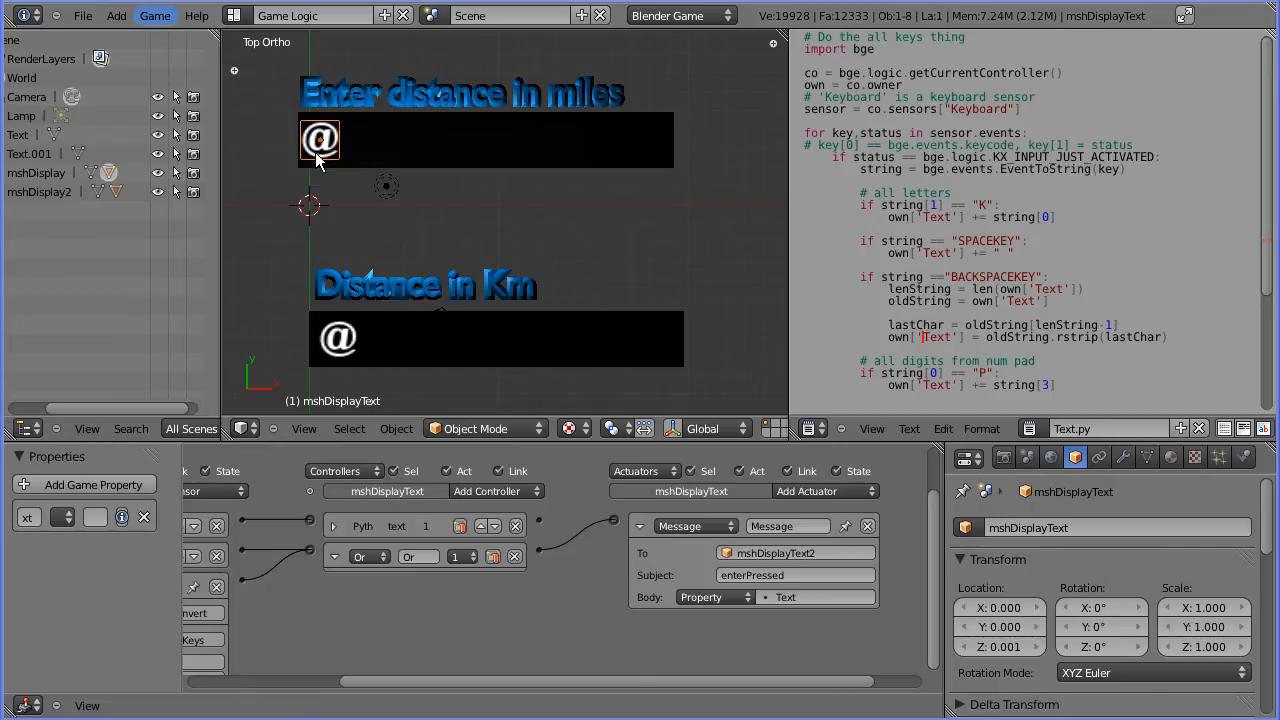
Step: Give mshDisplayText2 a Message sensor with subject enterPressed in place of its keyboard logic
left_click(338, 338)
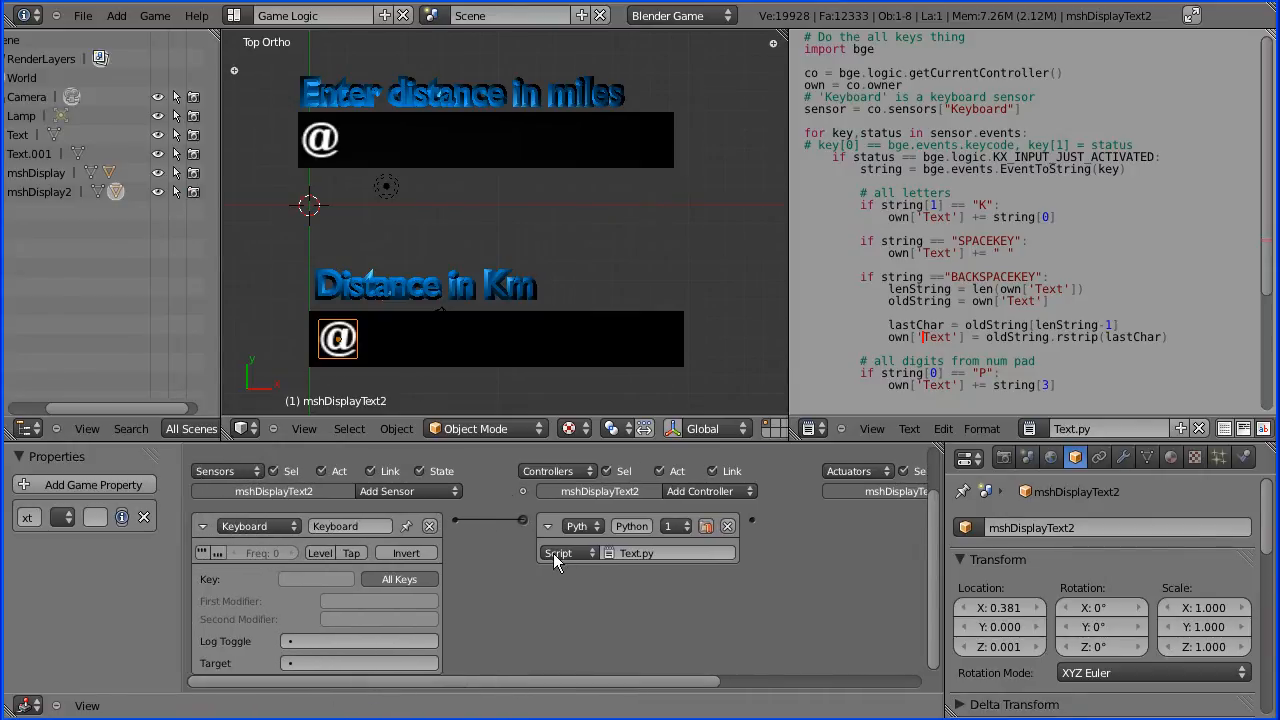
mouse_move(328, 138)
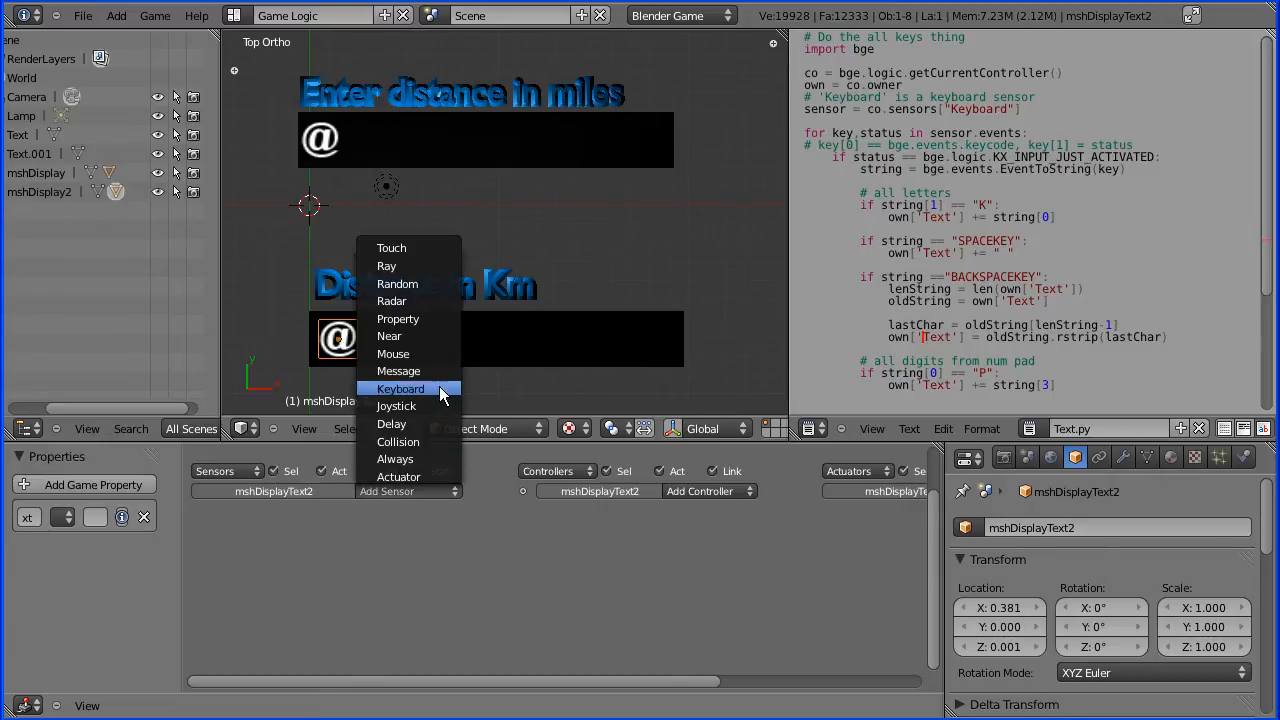
left_click(400, 370)
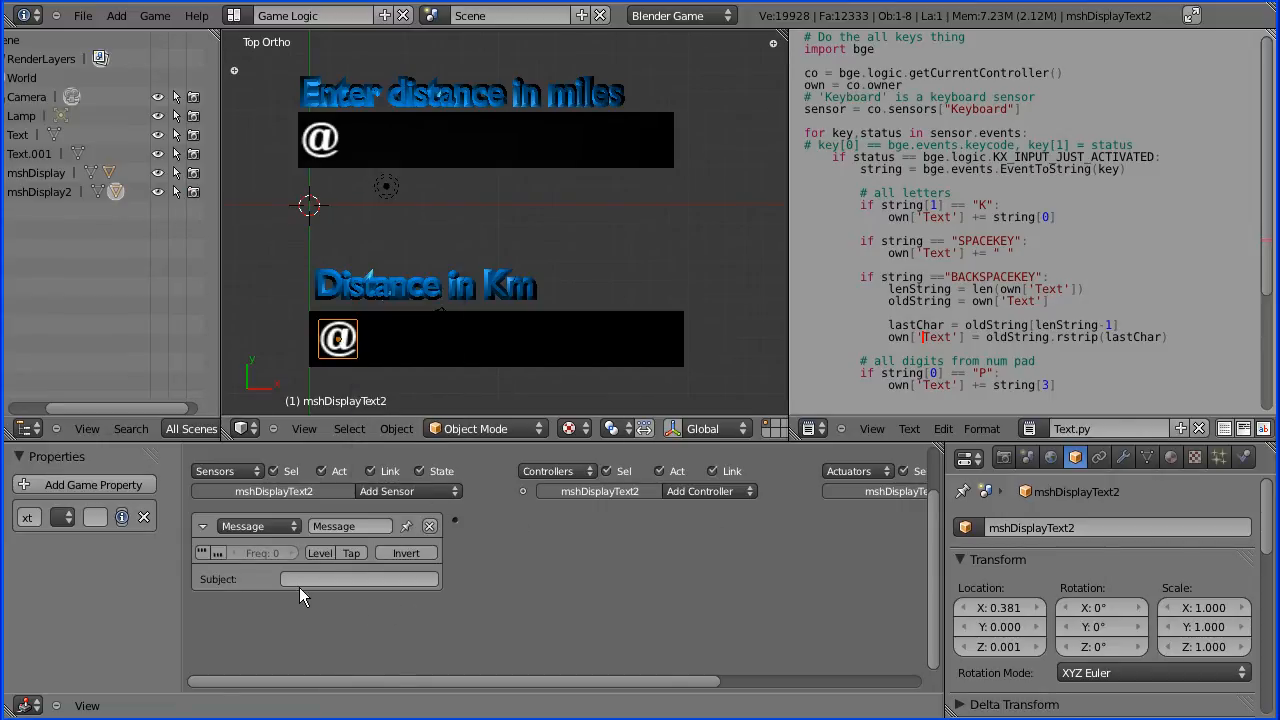
left_click(360, 580)
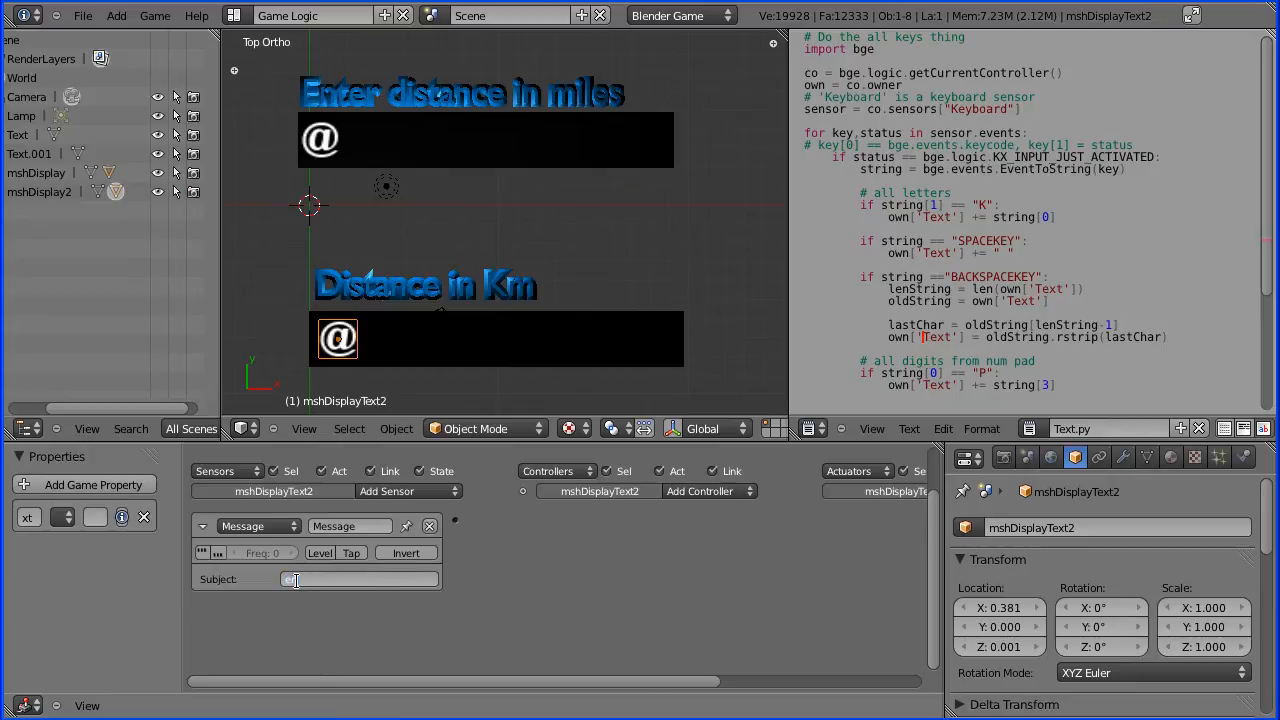
type("nterPressed")
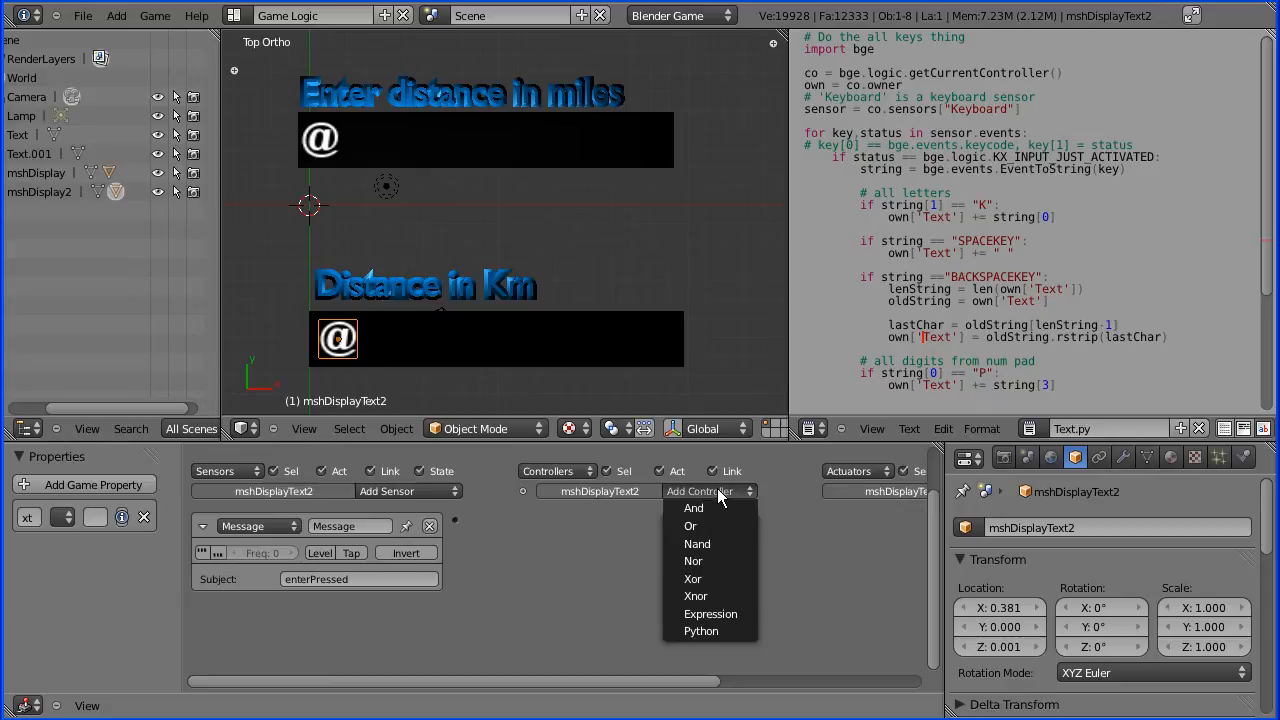
mouse_move(710, 632)
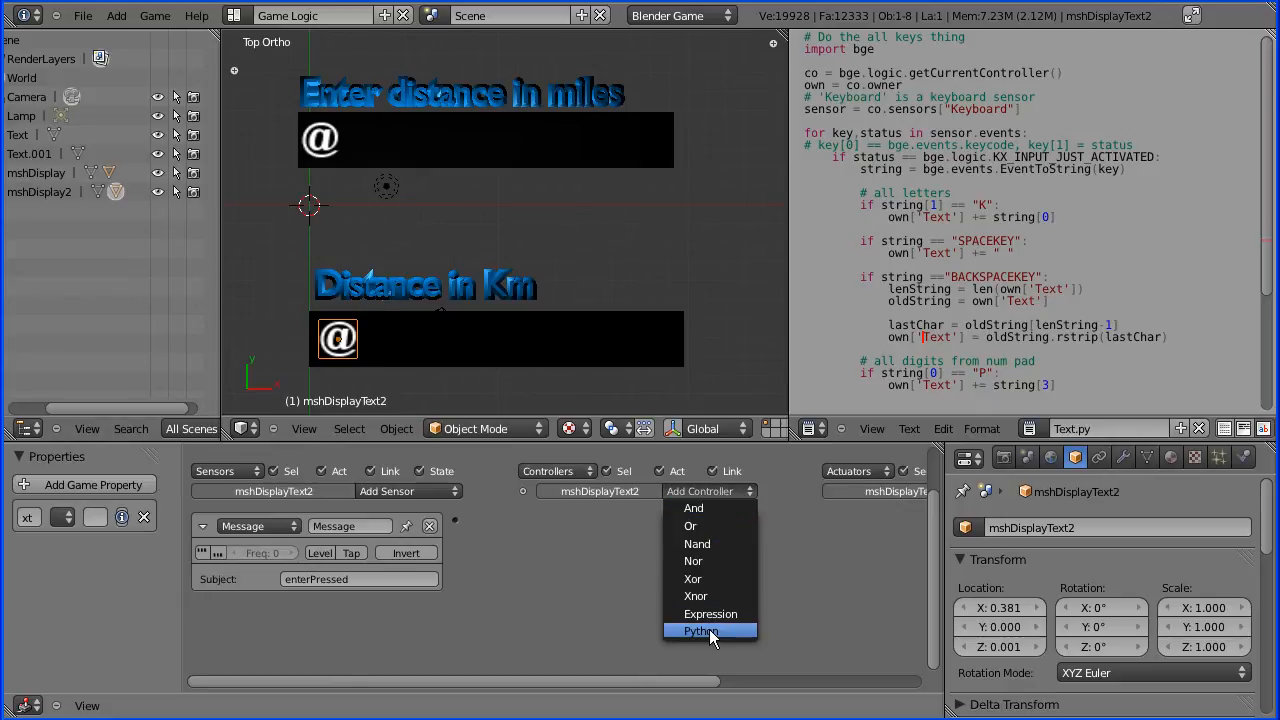
Step: Add a Python controller on mshDisplayText2 running the new script enter.py
left_click(700, 630)
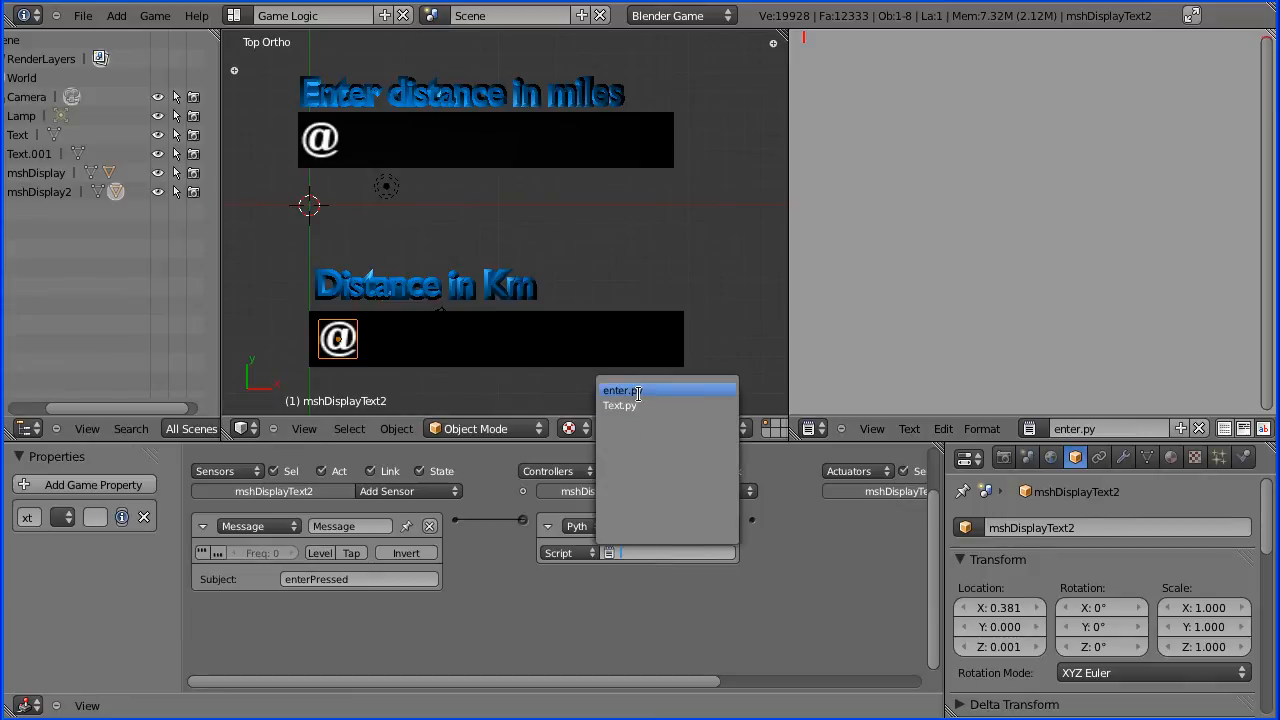
left_click(622, 390)
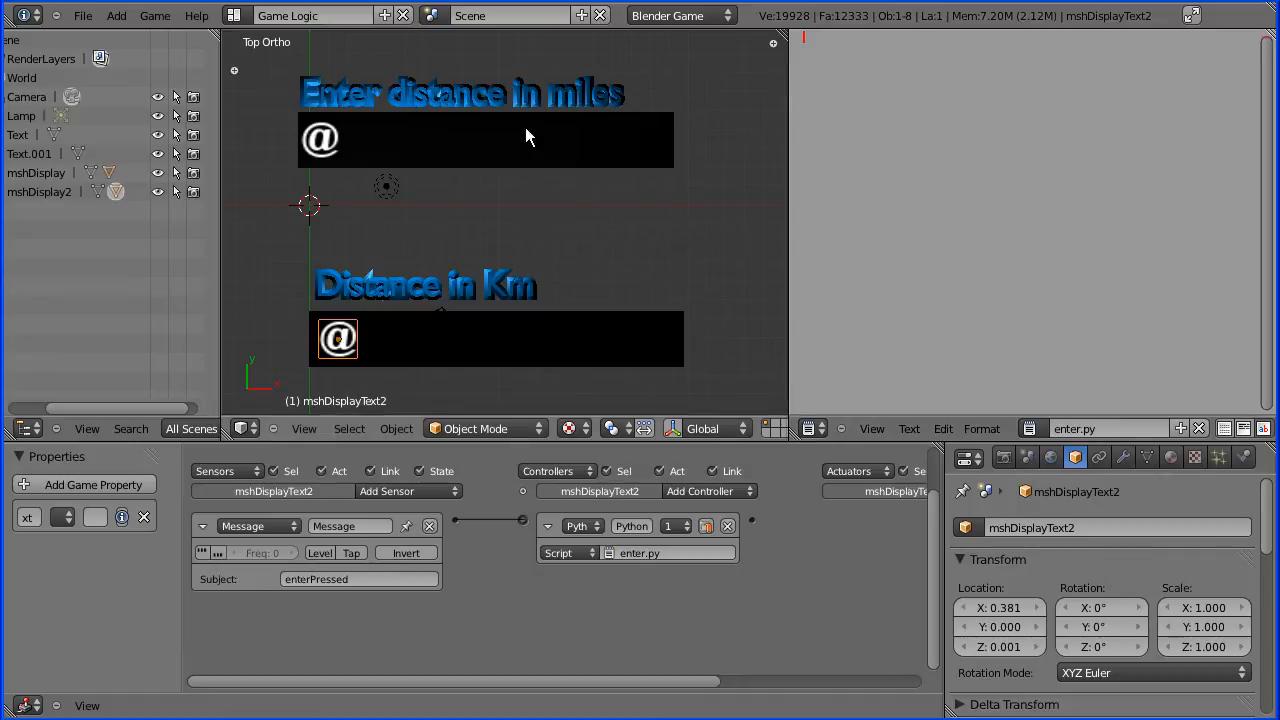
left_click(84, 16)
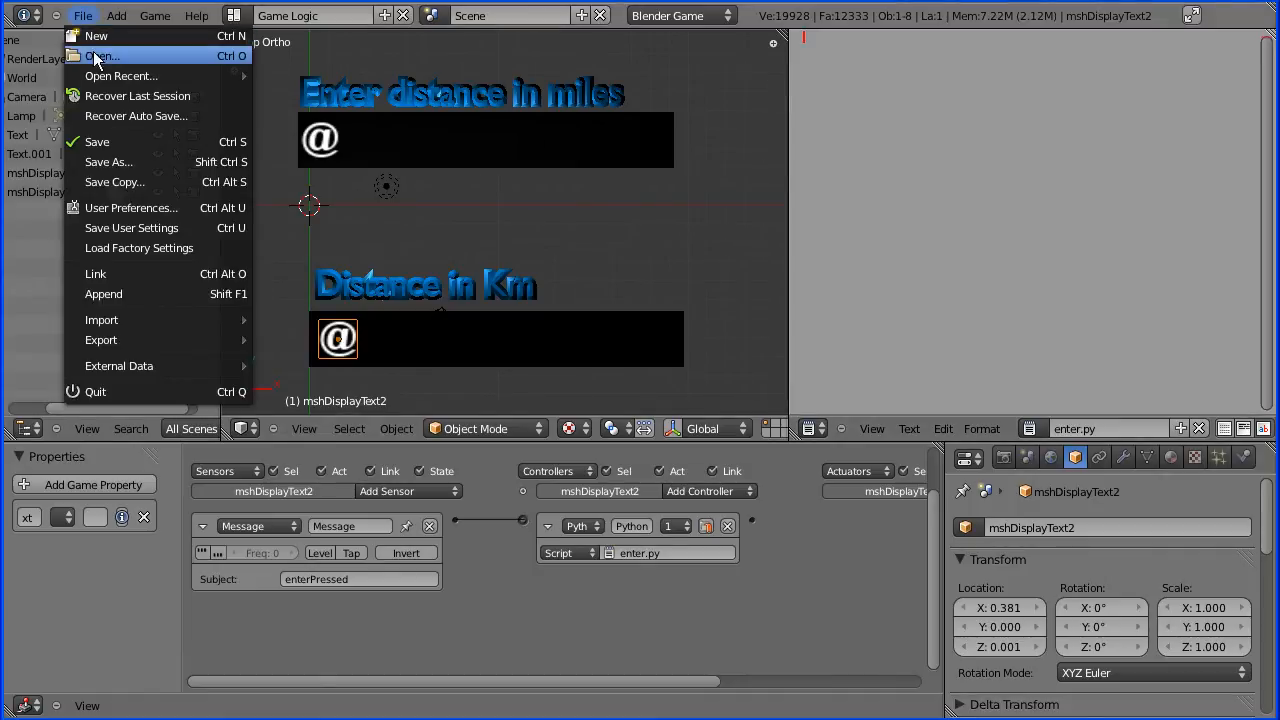
Step: Load the reference converter project to copy its enter.py conversion code into this file's enter.py
left_click(120, 76)
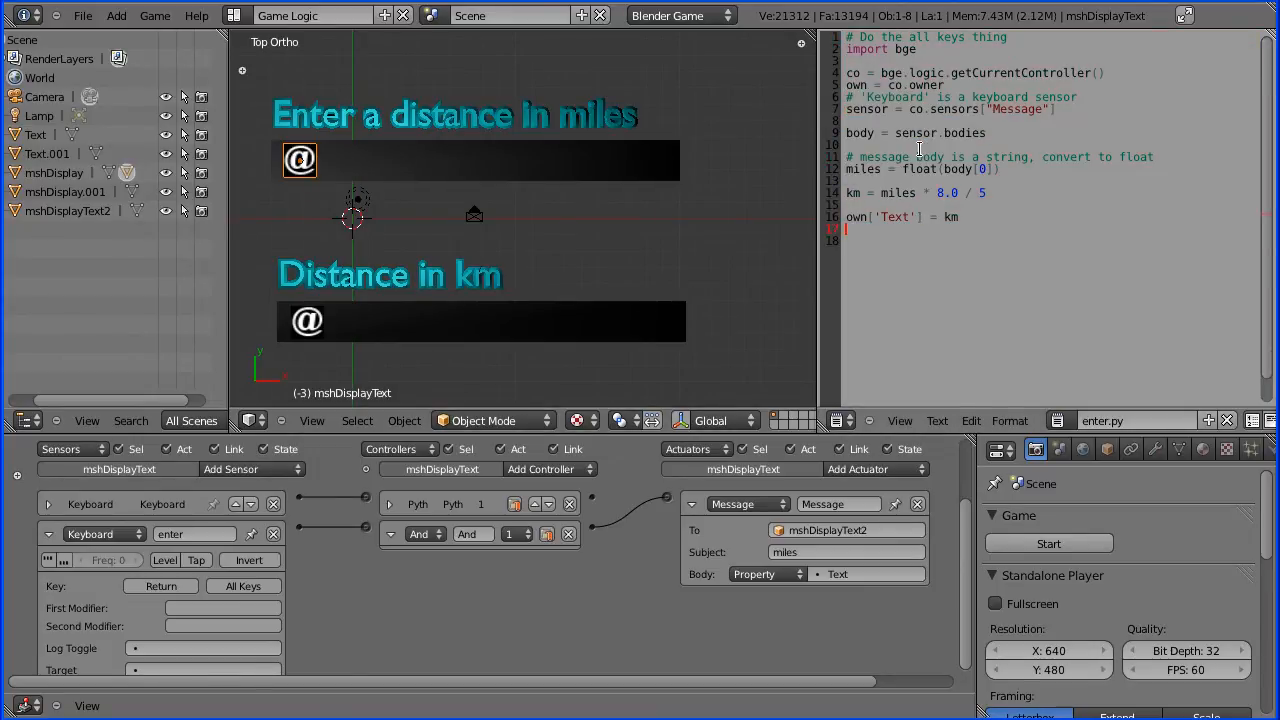
left_click(82, 16)
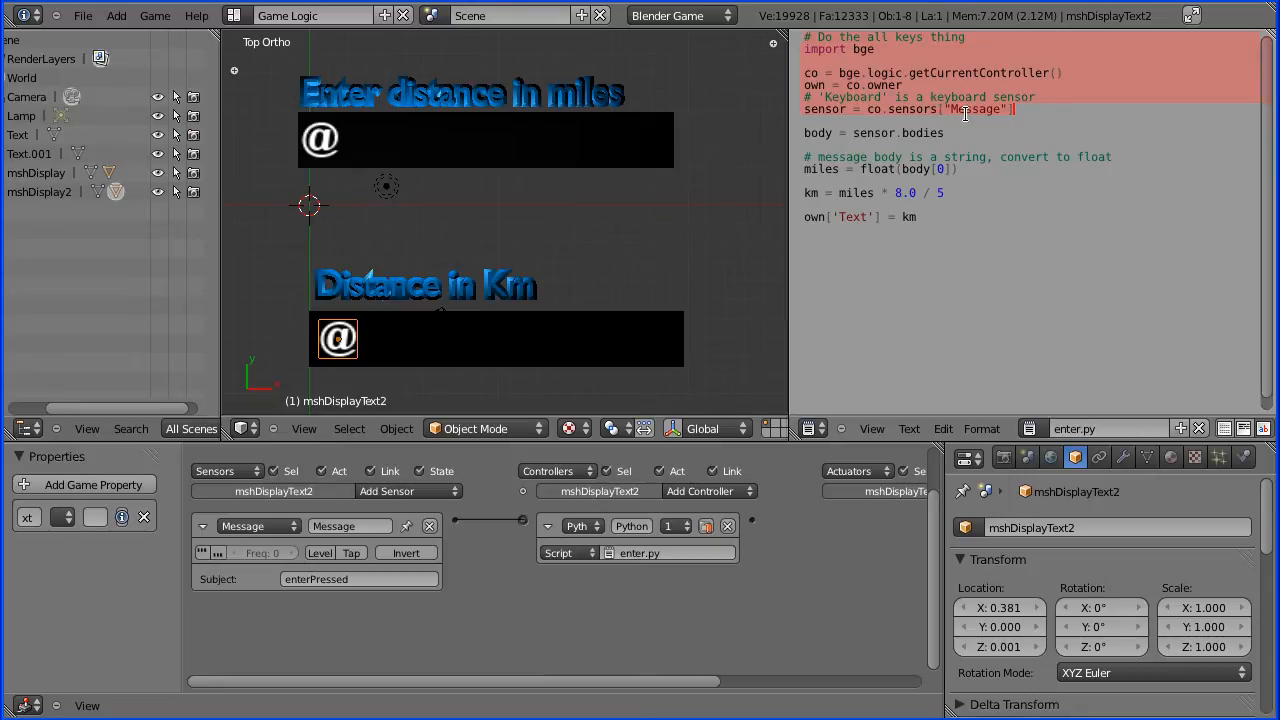
Step: Review enter.py's Message sensor, body variable and conversion line, then focus the scene view to run the game
left_click(804, 122)
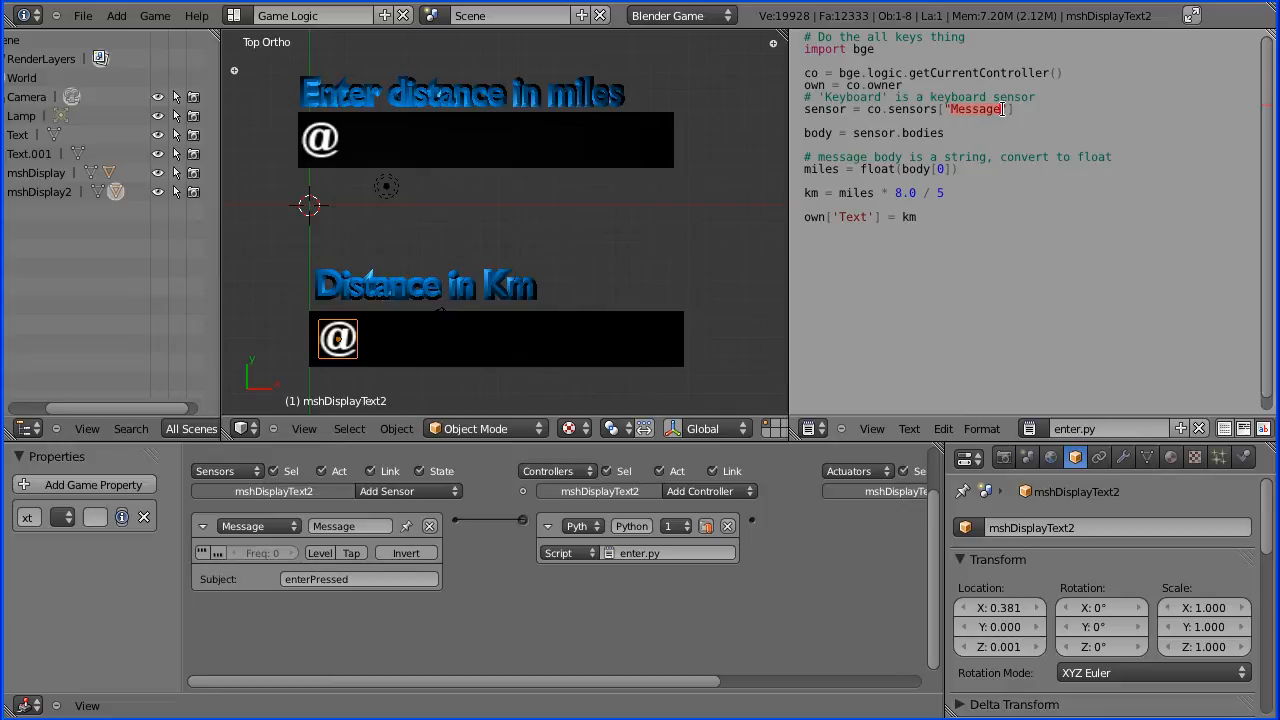
left_click(350, 526)
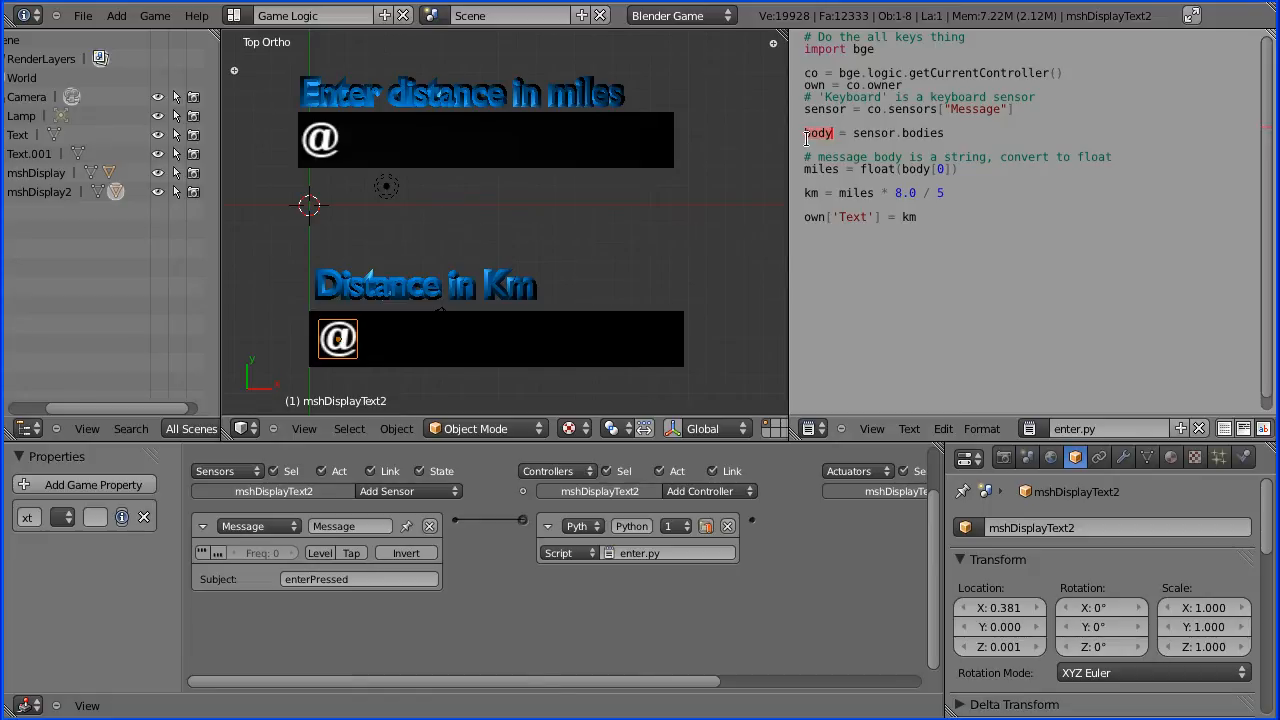
mouse_move(900, 184)
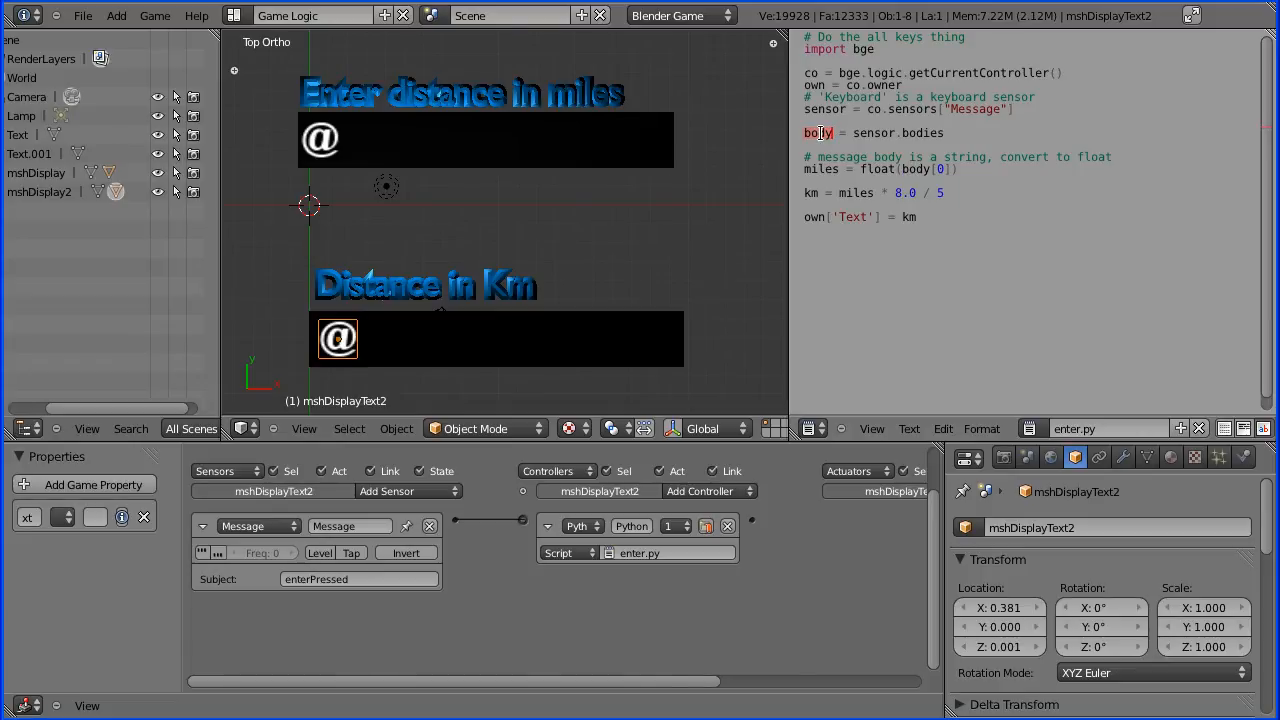
left_click(938, 168)
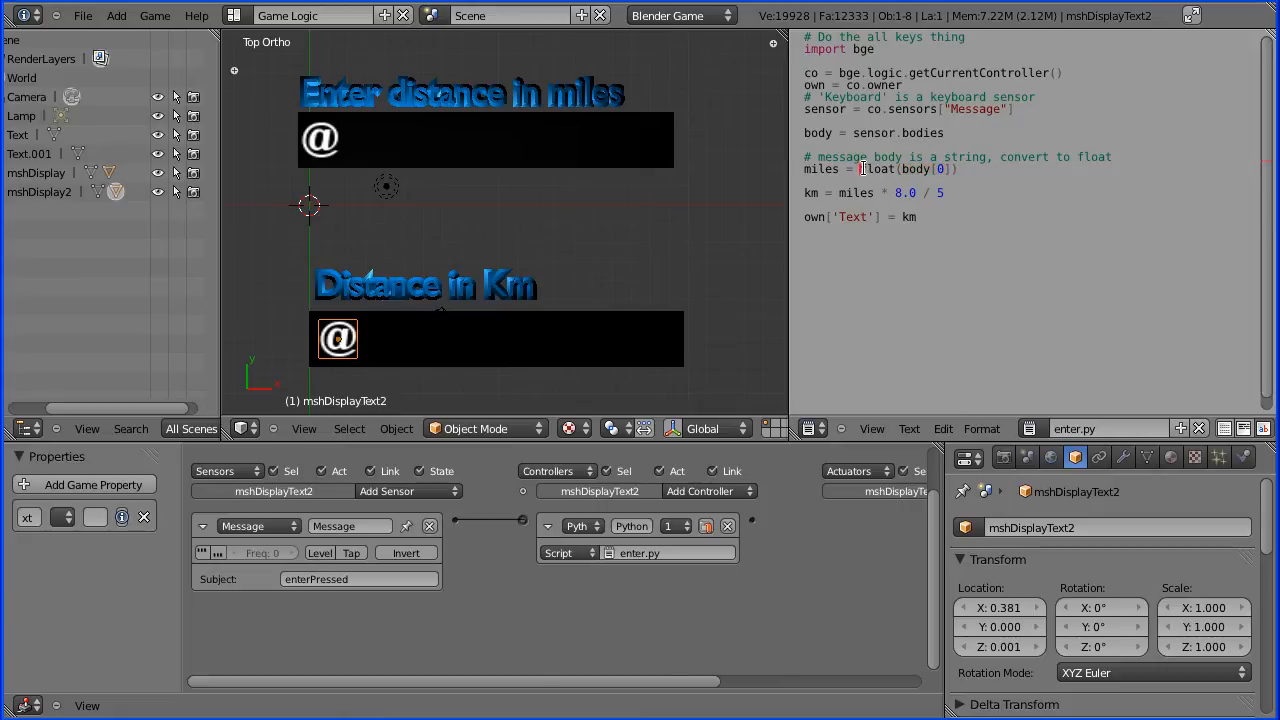
double_click(878, 168)
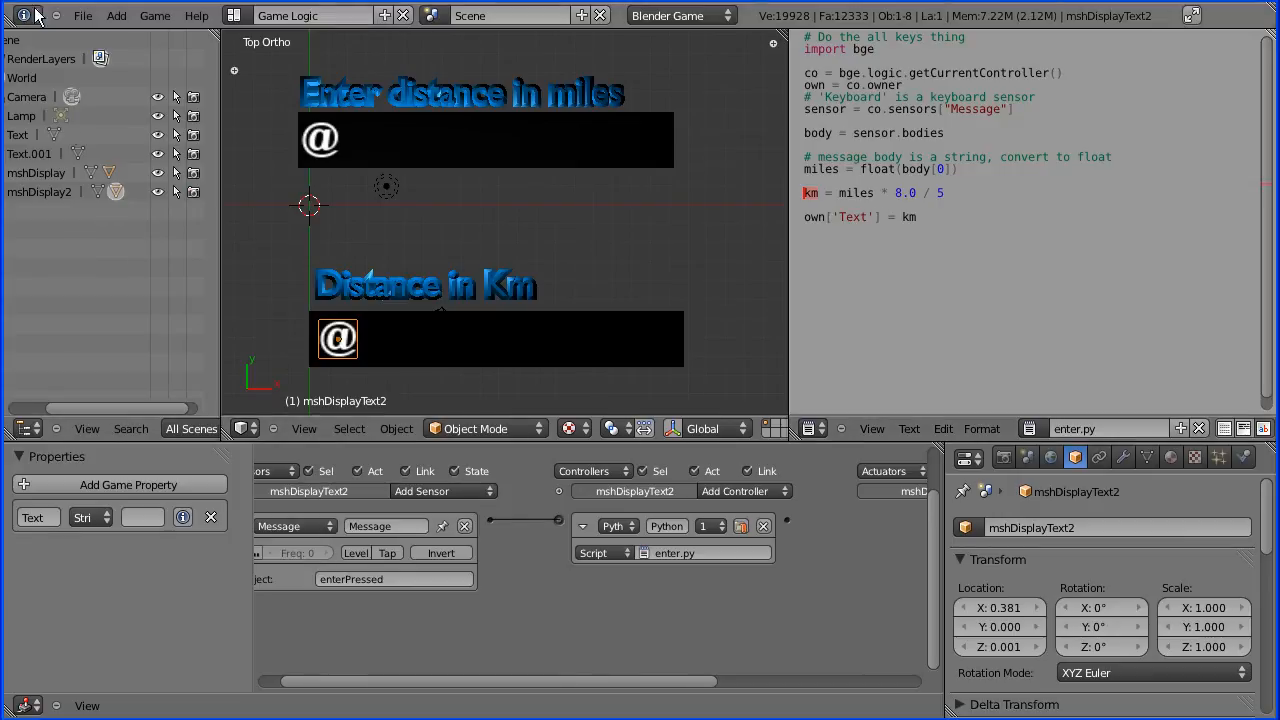
mouse_move(544, 260)
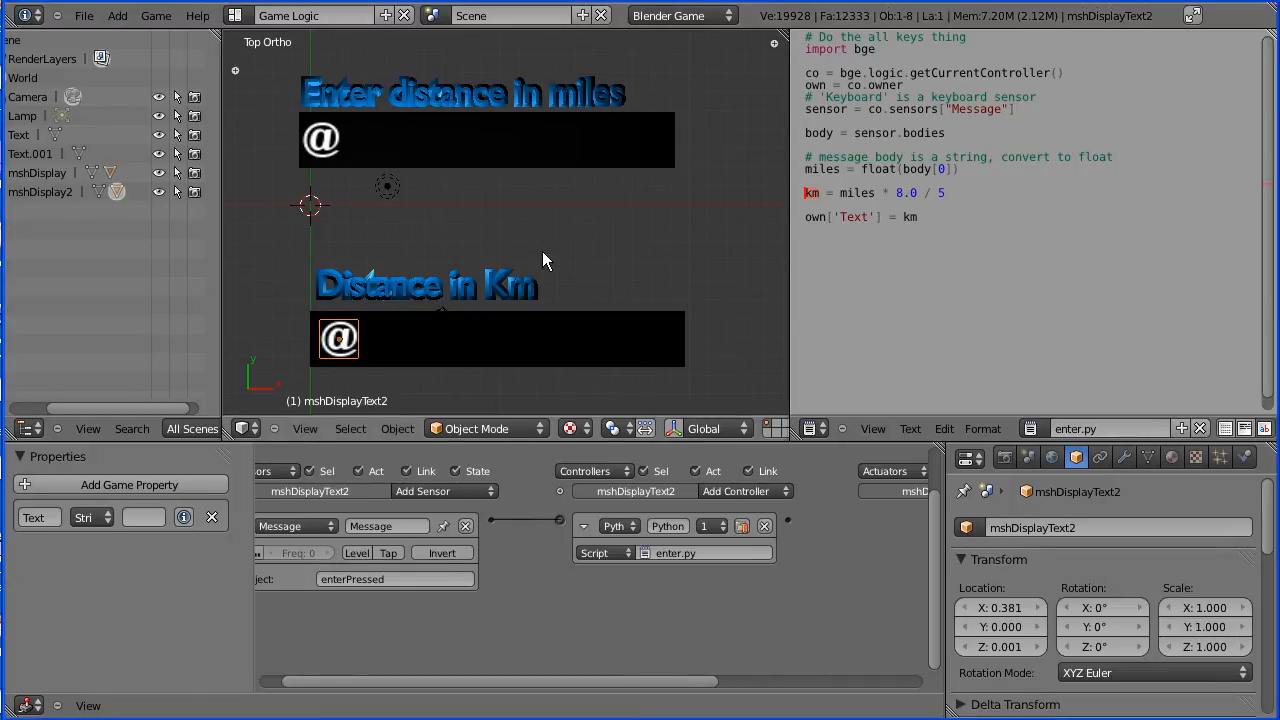
left_click(1004, 456)
type("23")
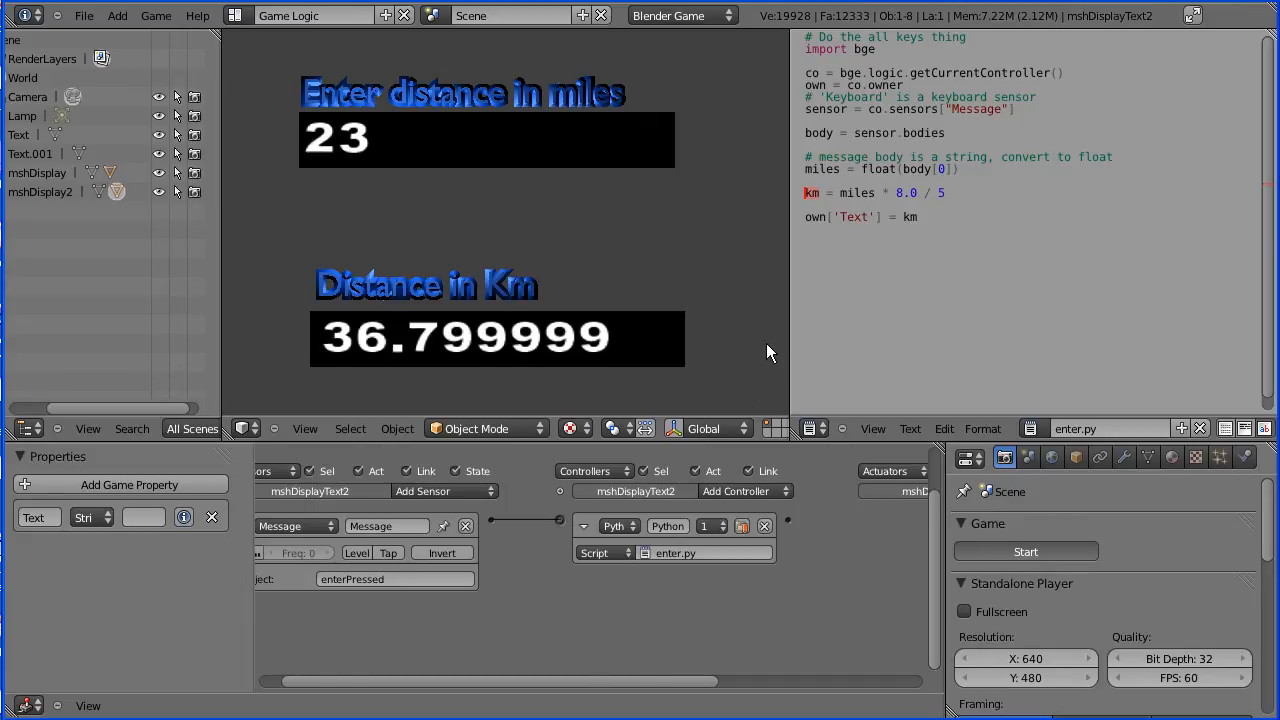
mouse_move(416, 410)
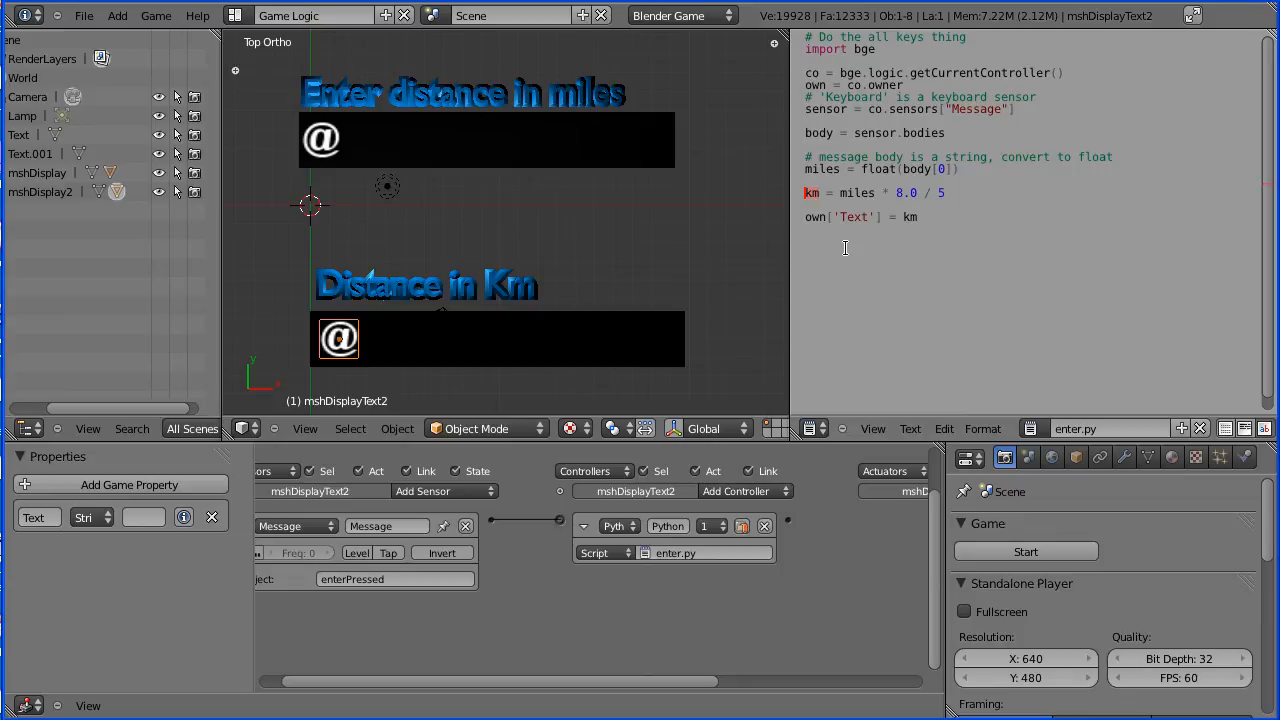
mouse_move(812, 268)
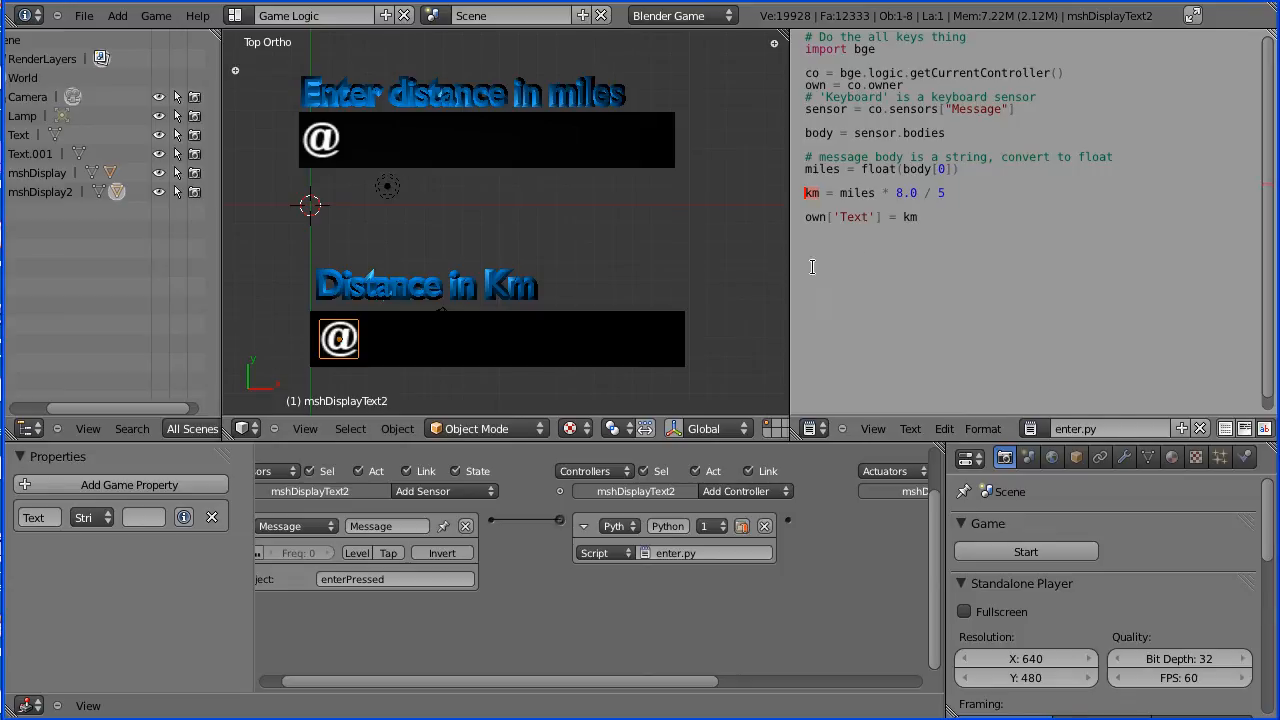